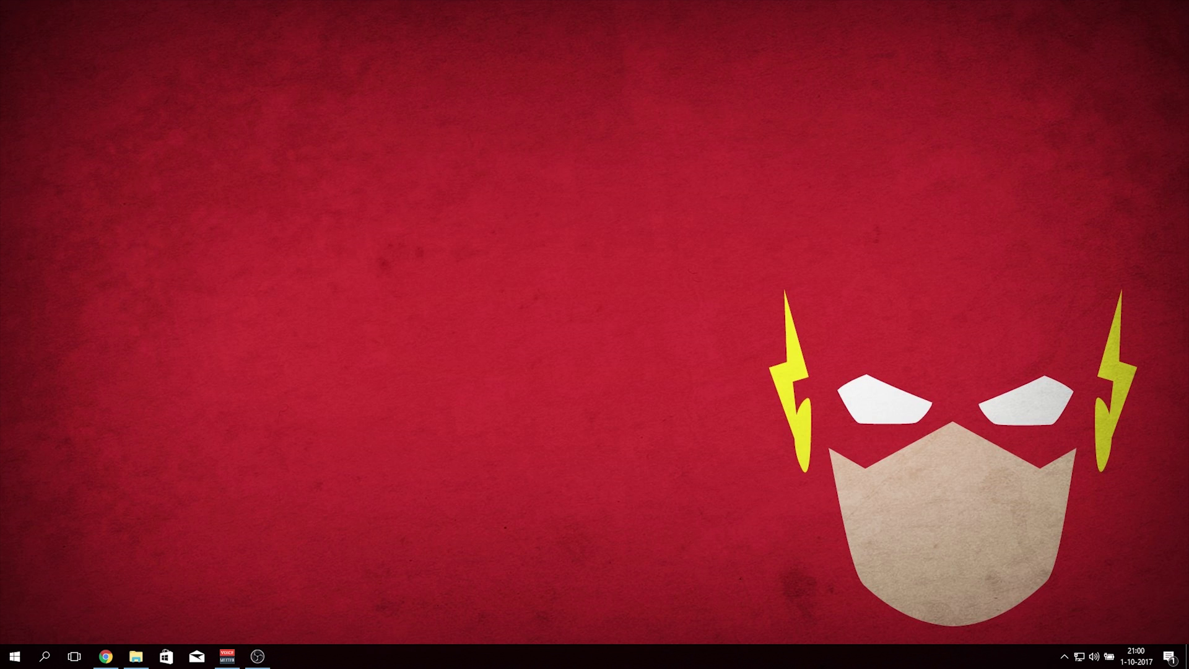
# Step: Open ROG Aura Core, switch to the second profile and back, then close it
pyautogui.click(286, 656)
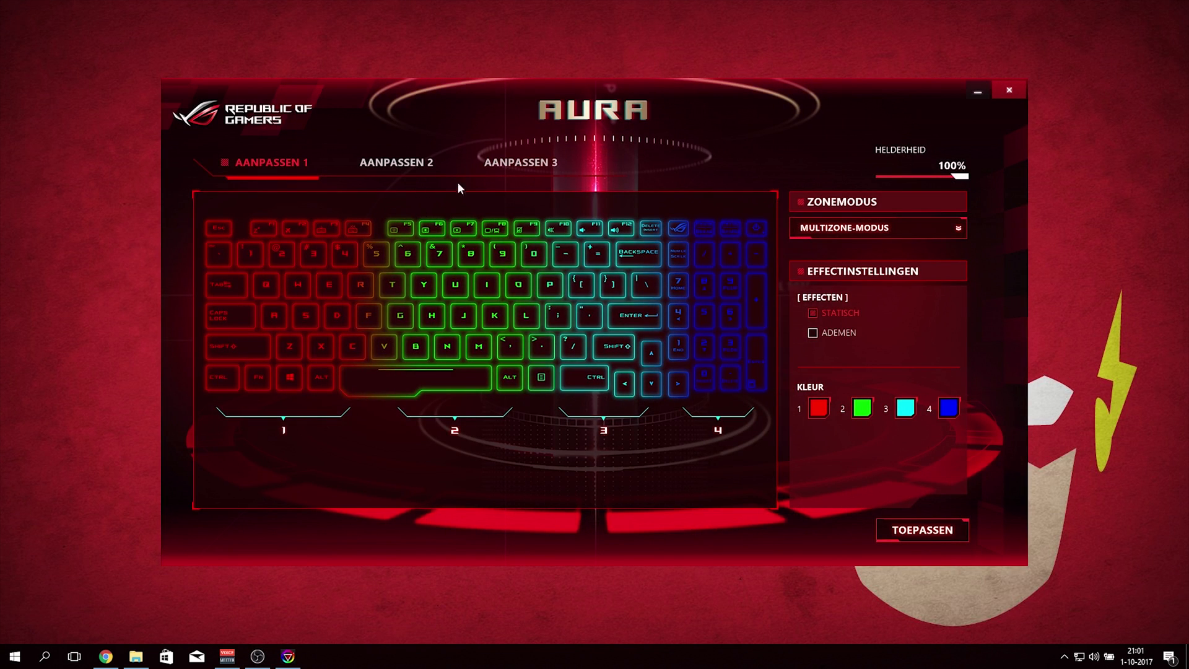
pyautogui.click(395, 161)
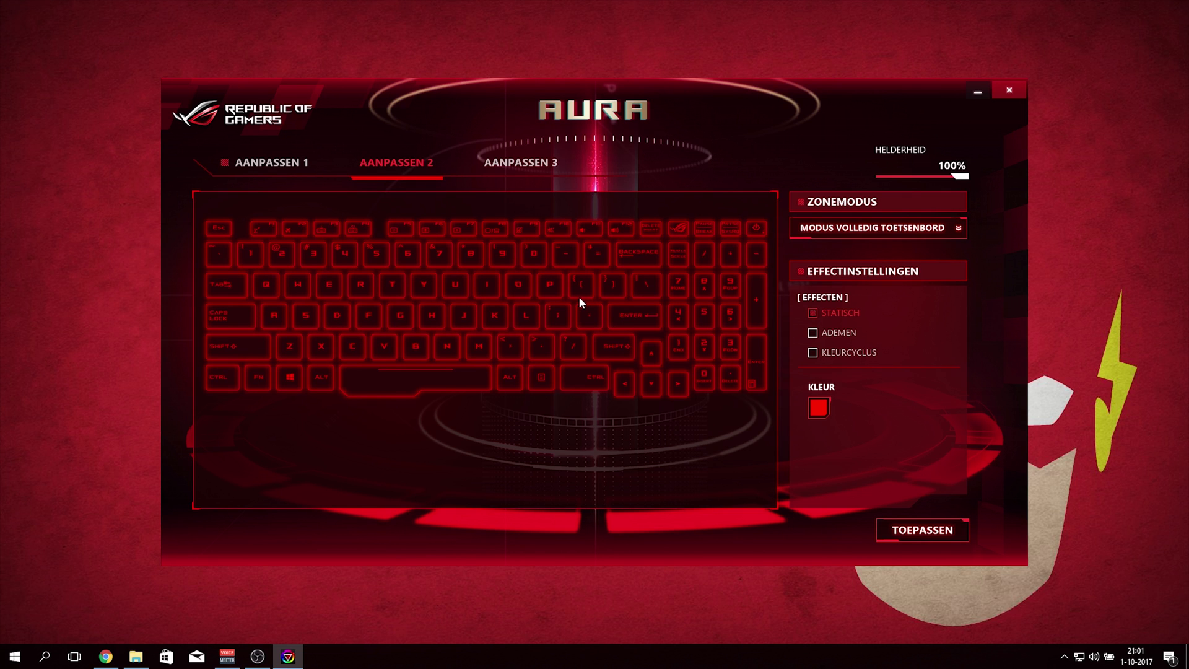
pyautogui.moveTo(578, 303)
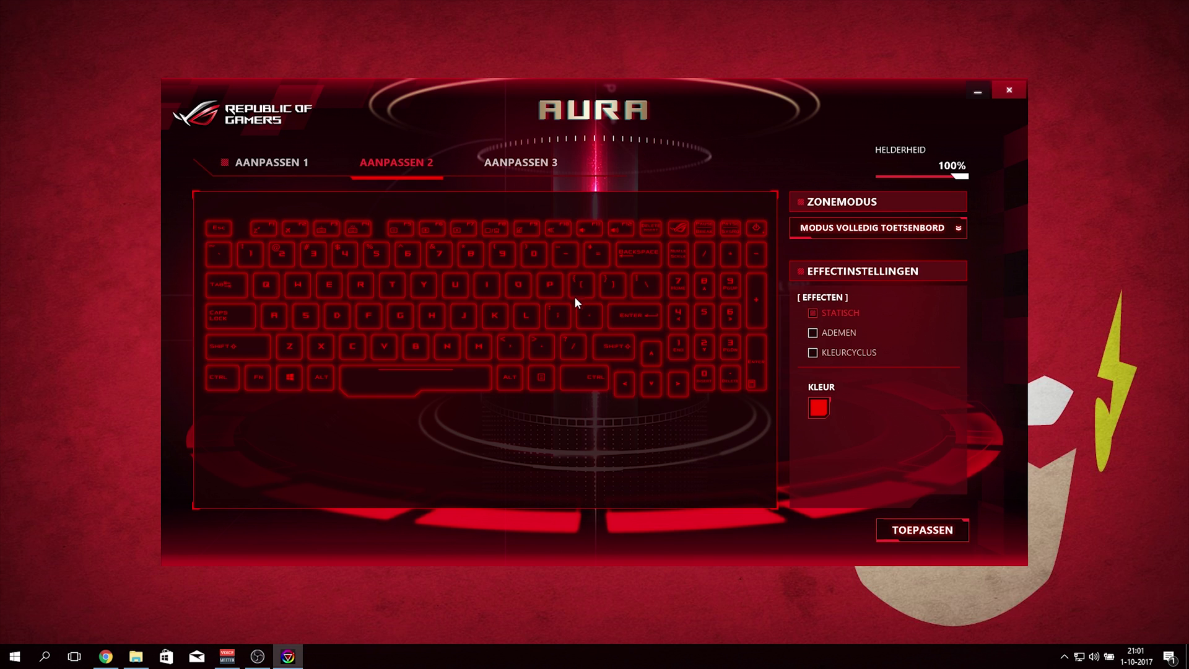
pyautogui.click(271, 162)
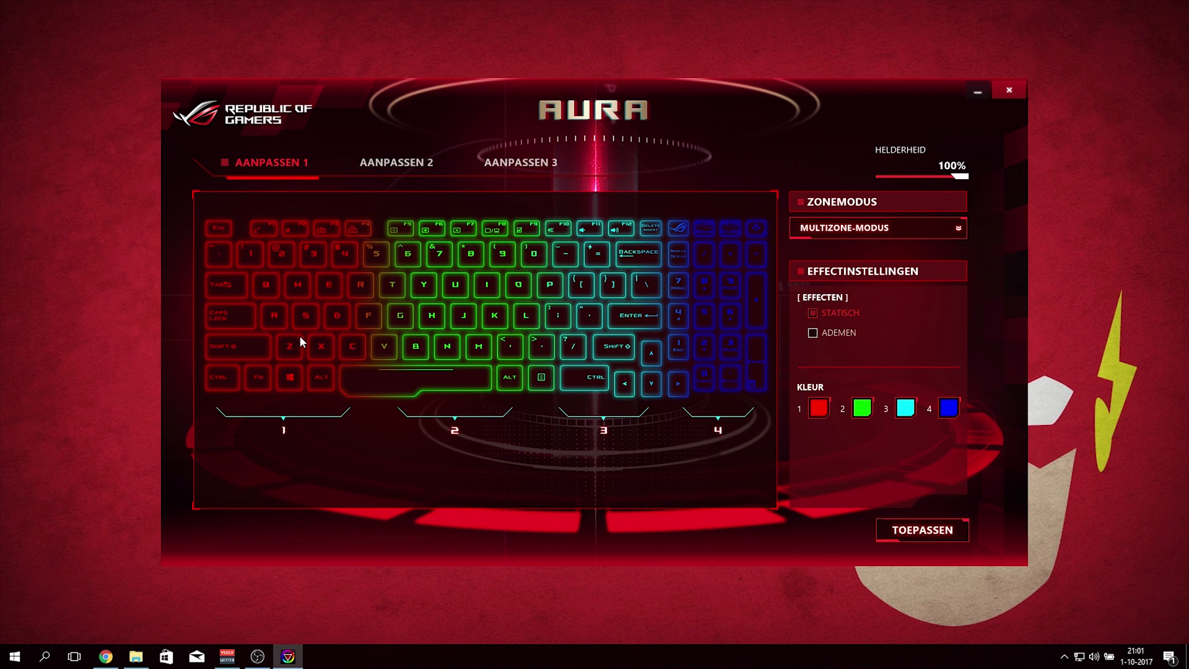
pyautogui.moveTo(417, 328)
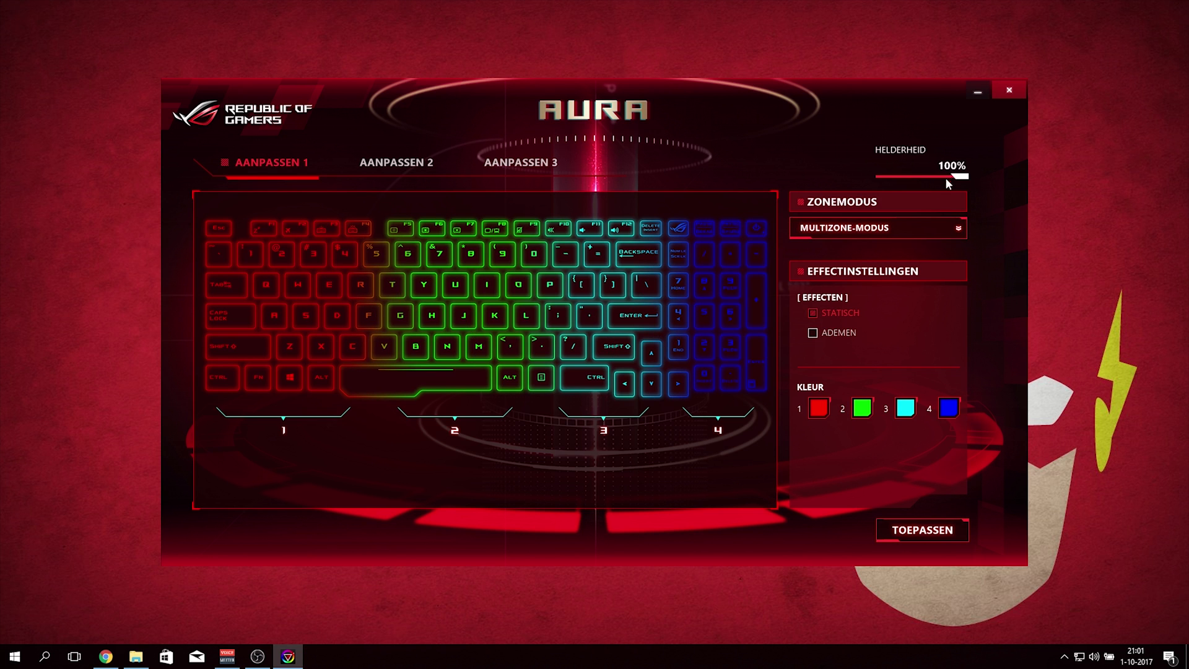
pyautogui.click(1009, 89)
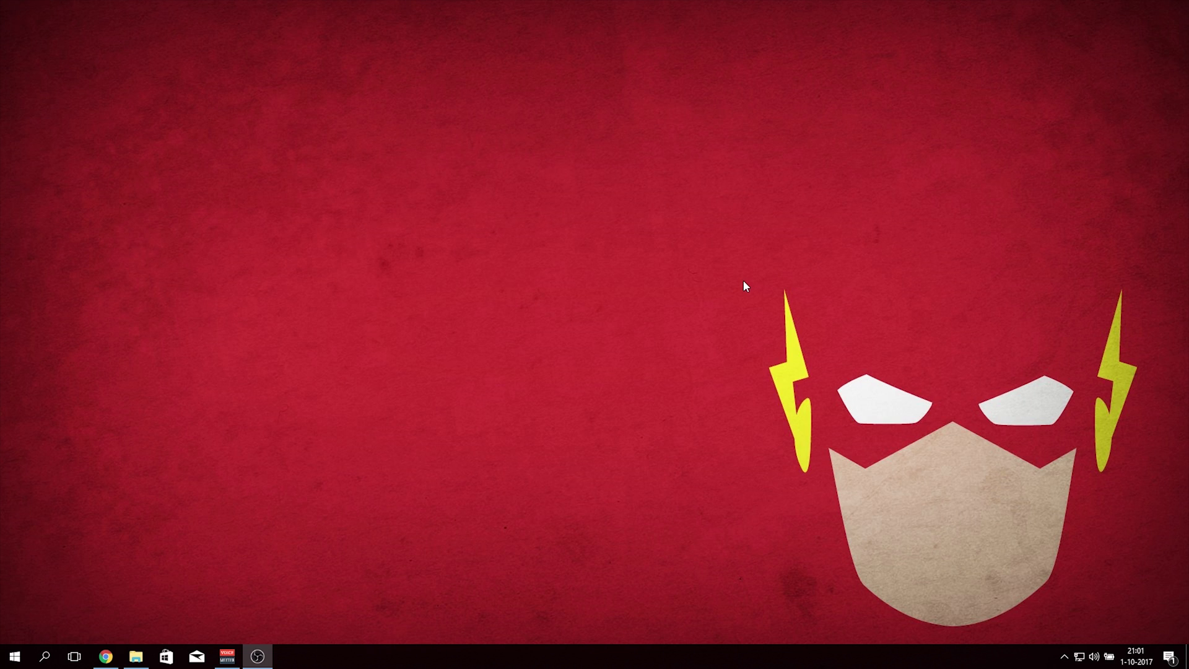
pyautogui.moveTo(540, 297)
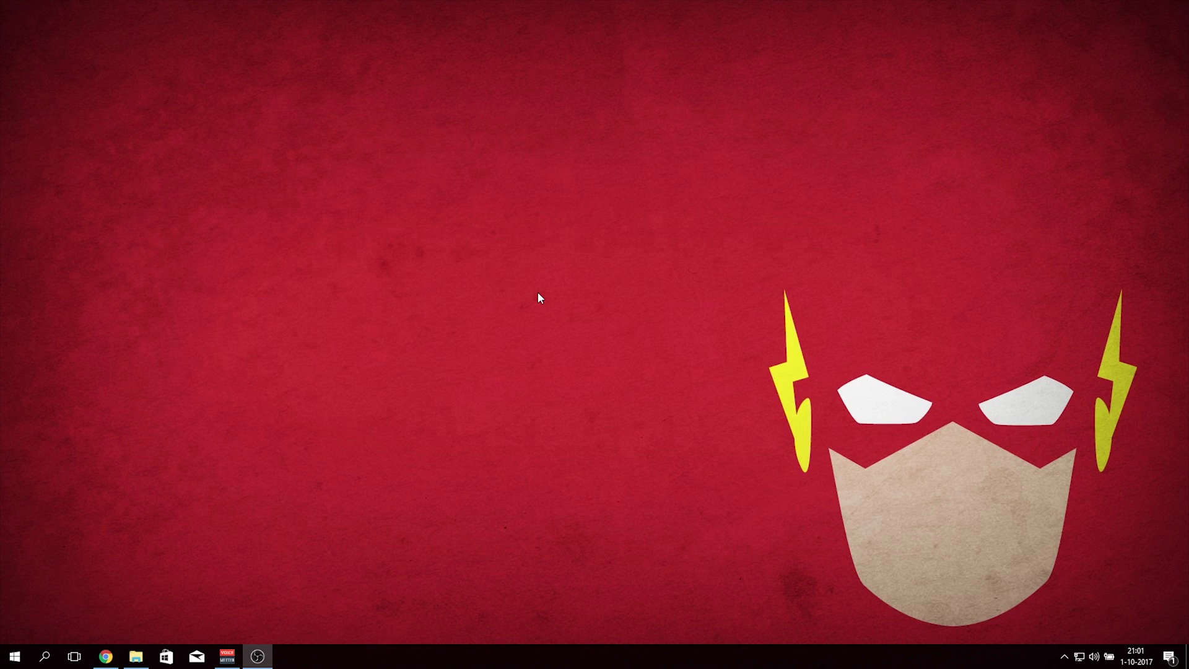
pyautogui.moveTo(510, 293)
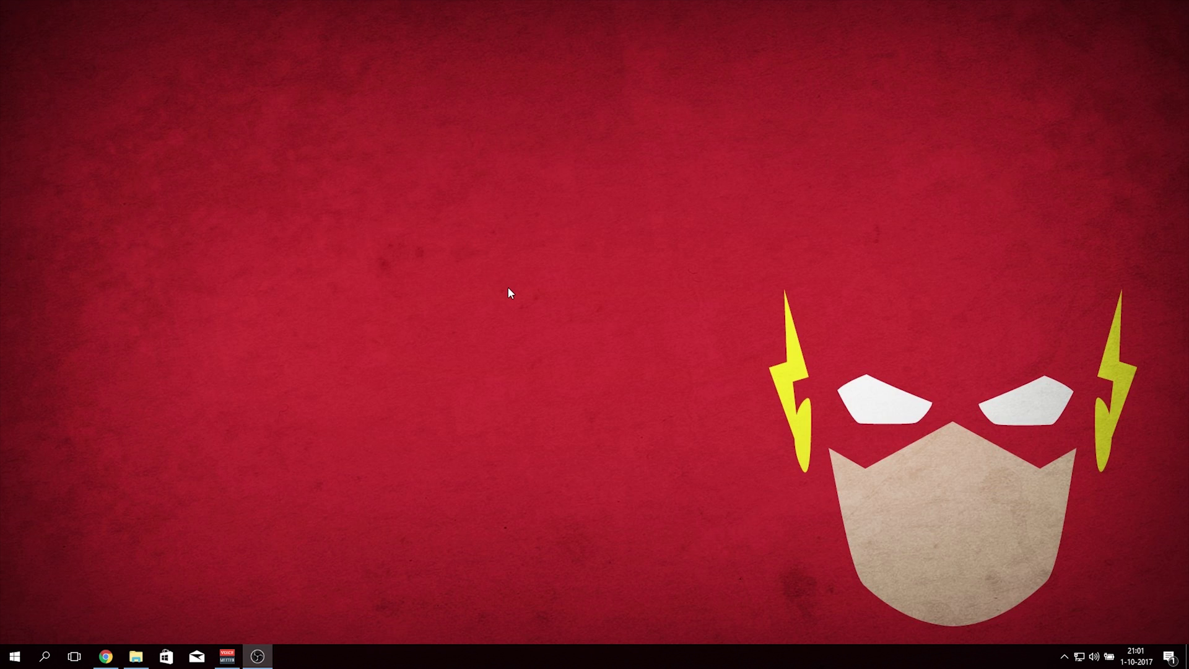
pyautogui.moveTo(525, 260)
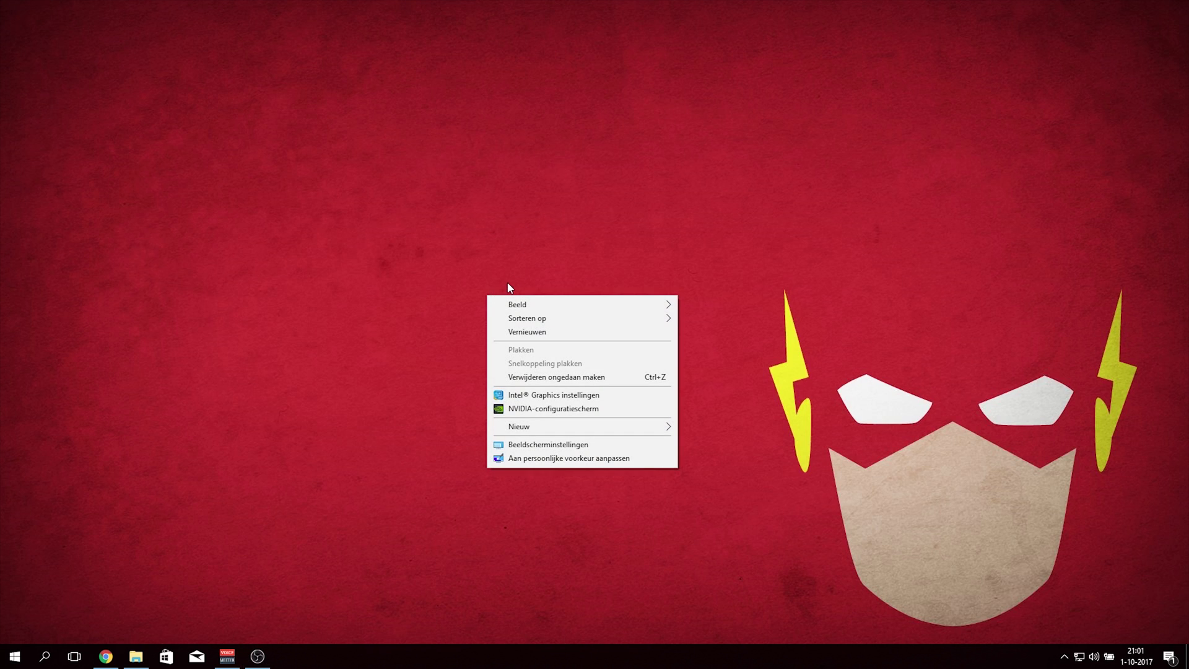
pyautogui.moveTo(581, 426)
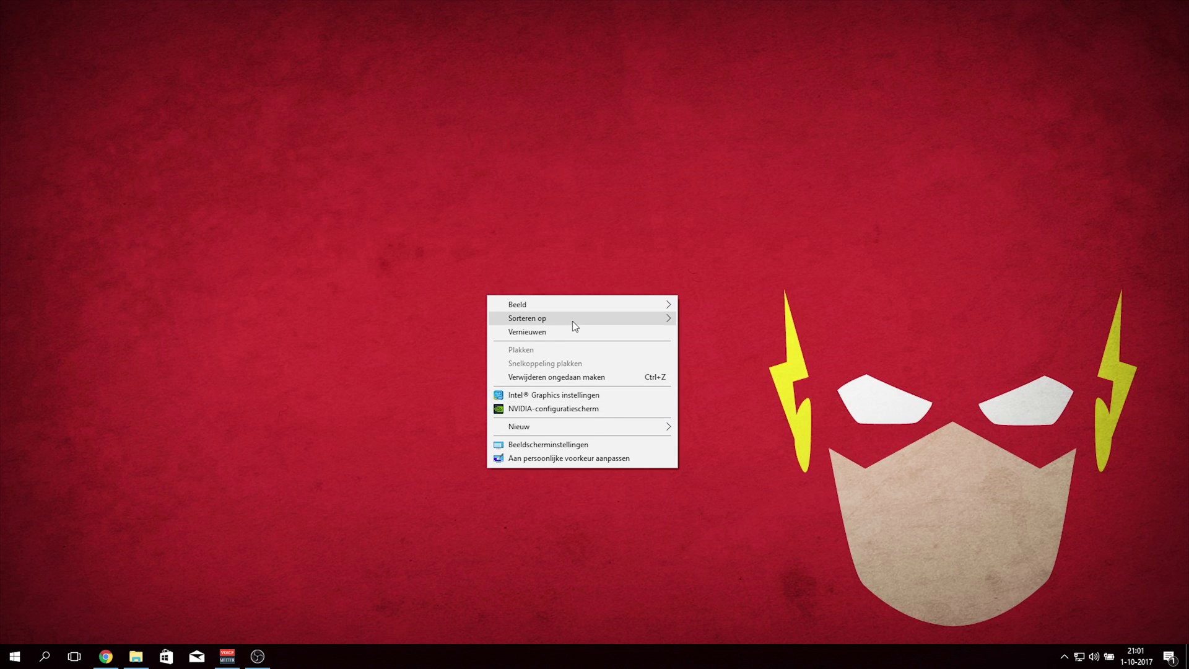
pyautogui.moveTo(527, 318)
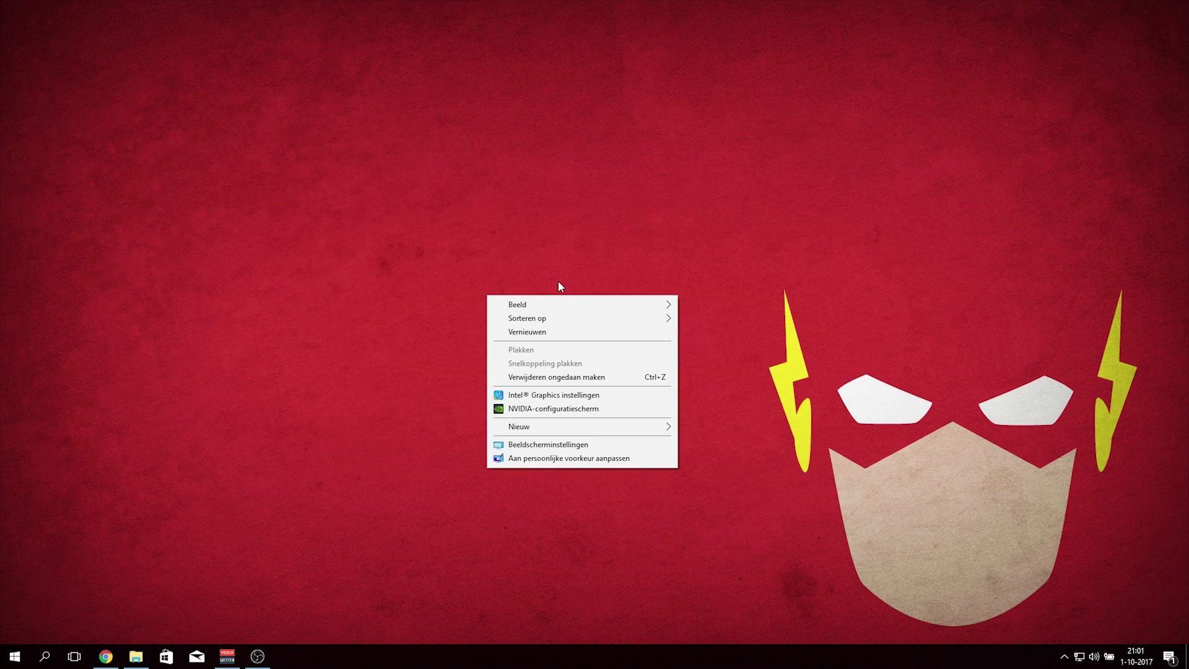
# Step: Dismiss the desktop menu and download the ROG Aura Core zip from the Chrome page
pyautogui.click(557, 287)
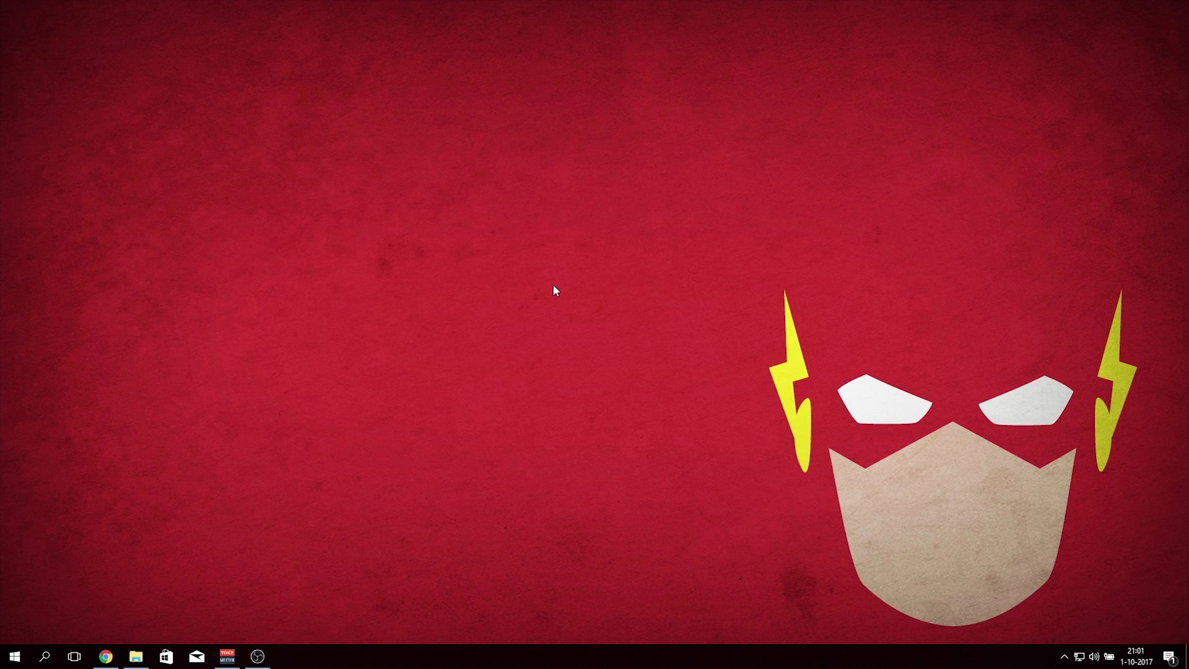
pyautogui.moveTo(543, 304)
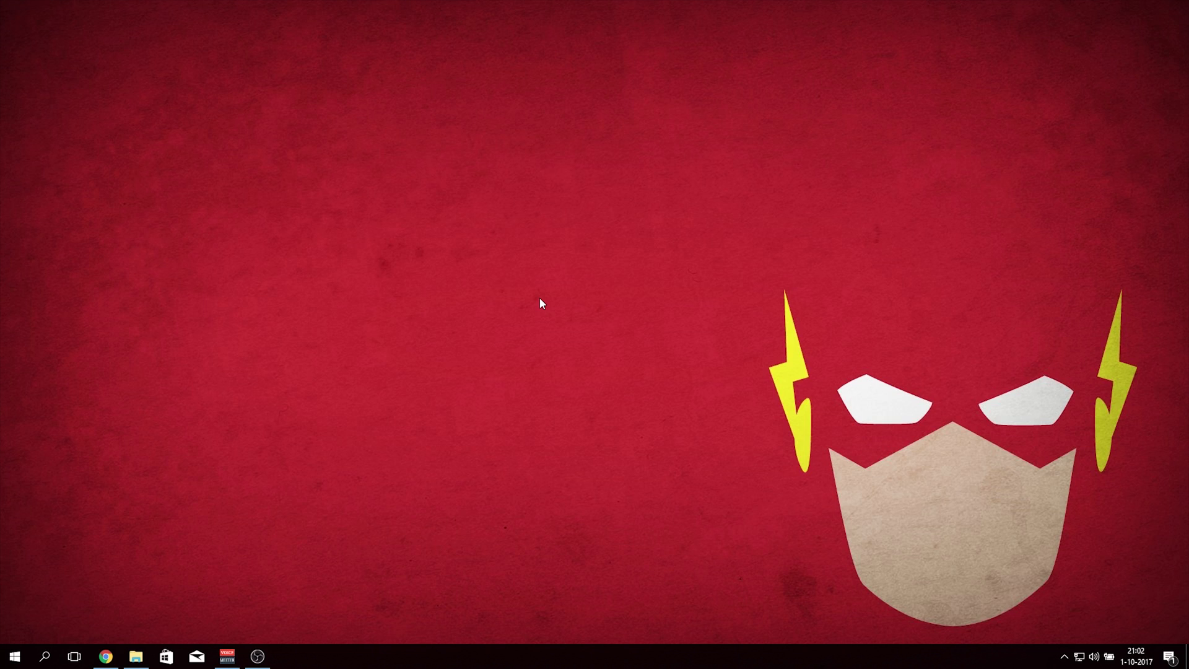
pyautogui.moveTo(530, 304)
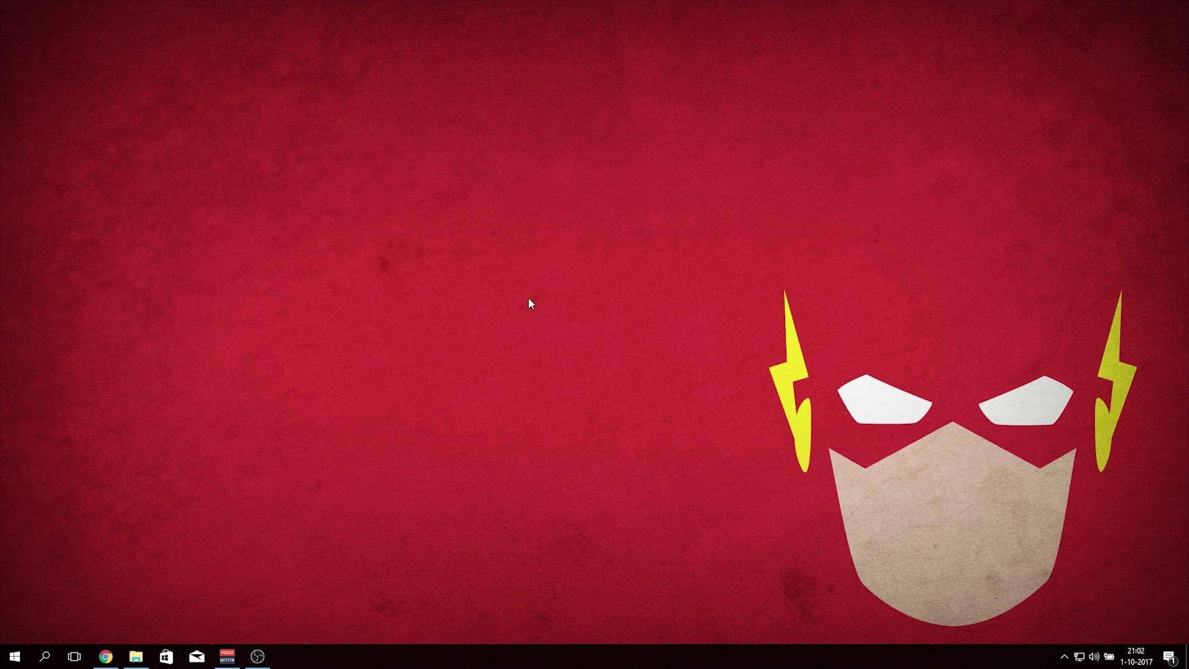
pyautogui.moveTo(567, 359)
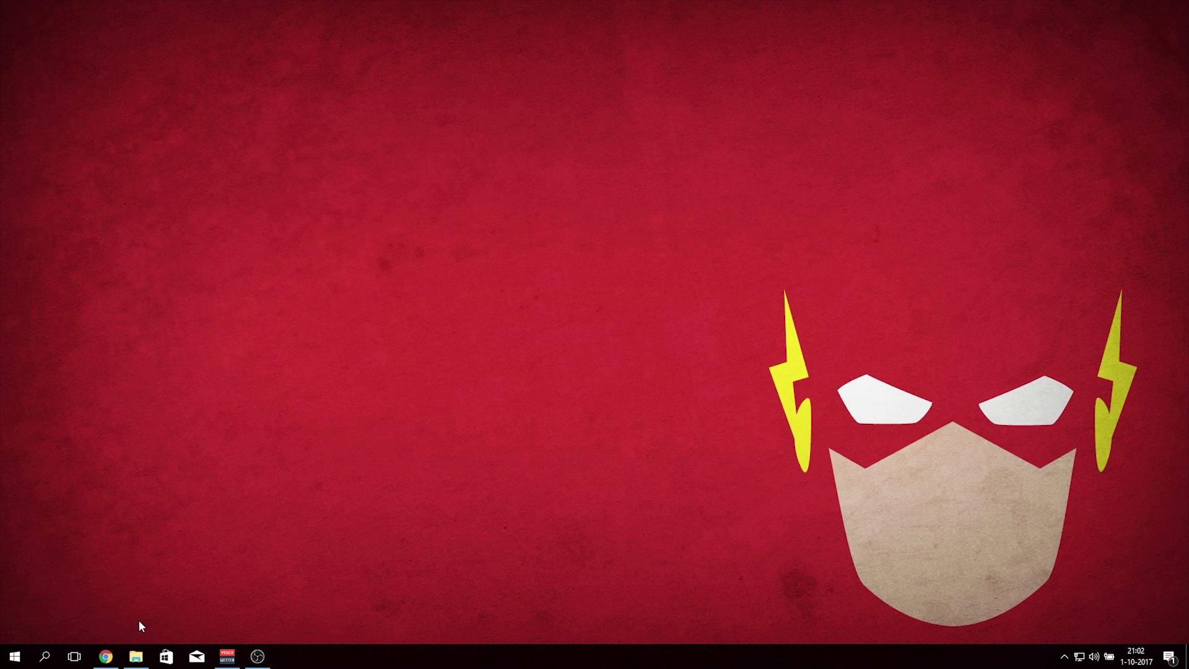
pyautogui.moveTo(177, 243)
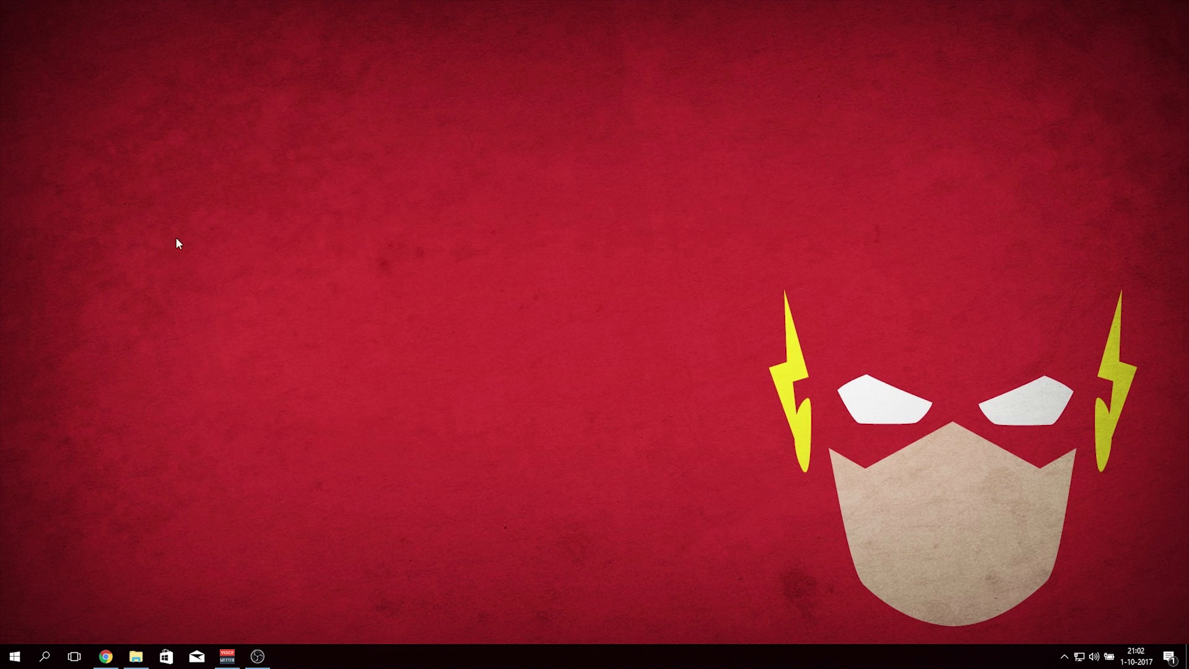
pyautogui.moveTo(391, 199)
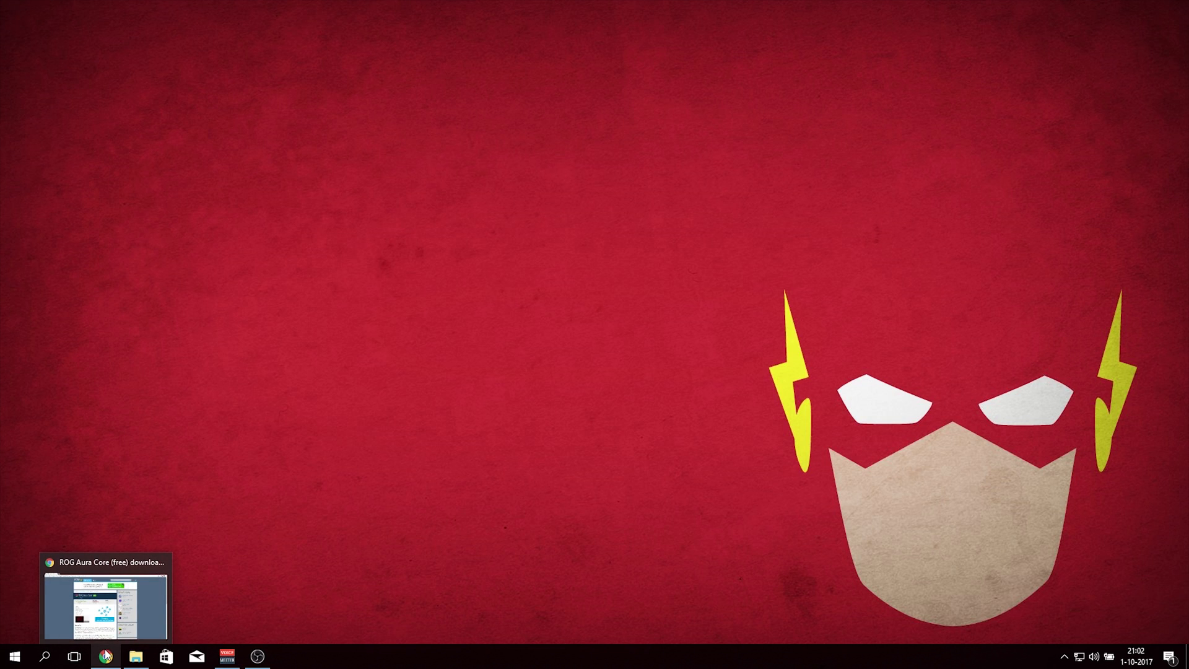
pyautogui.click(105, 656)
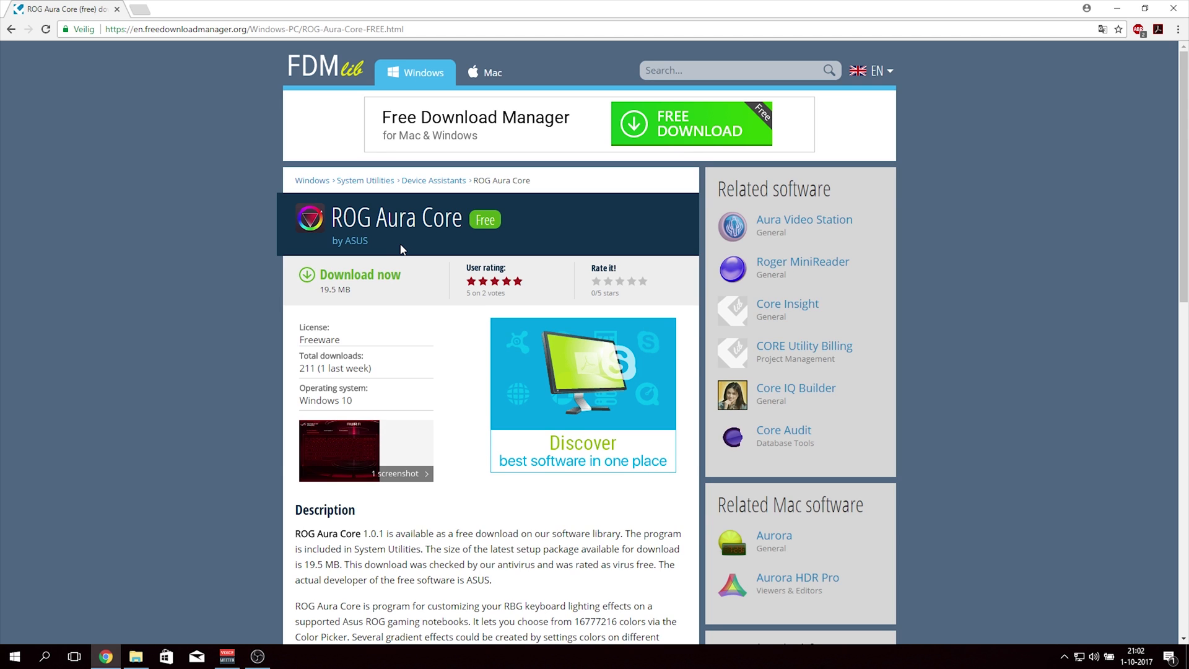
pyautogui.scroll(-3)
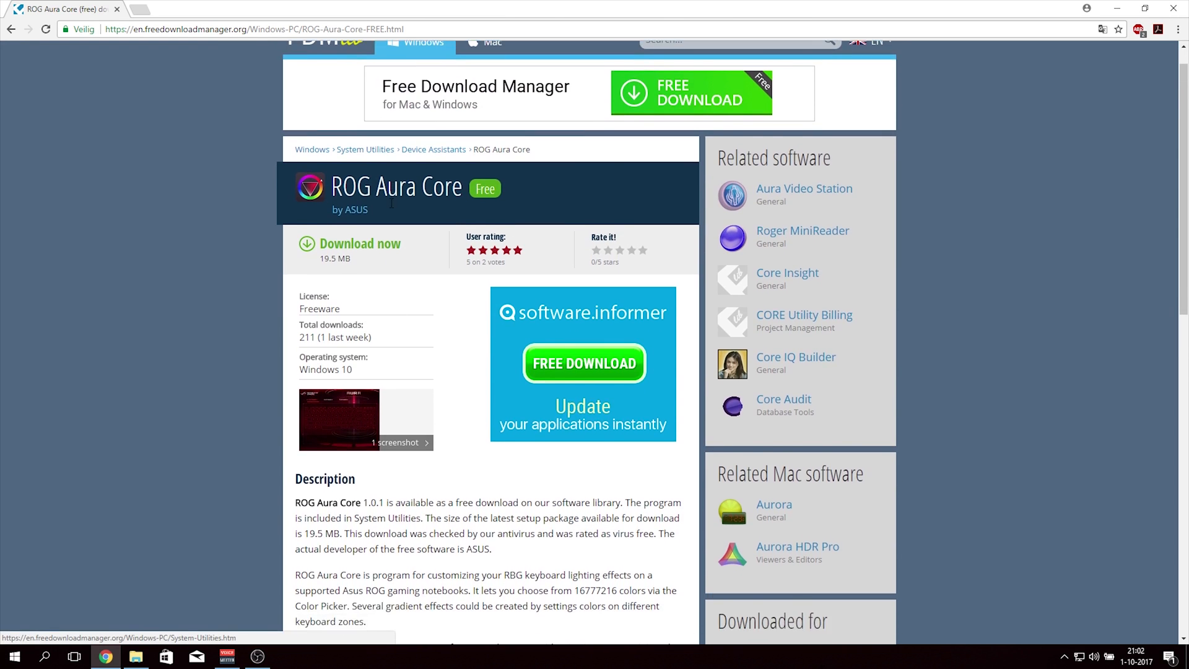
pyautogui.scroll(-3)
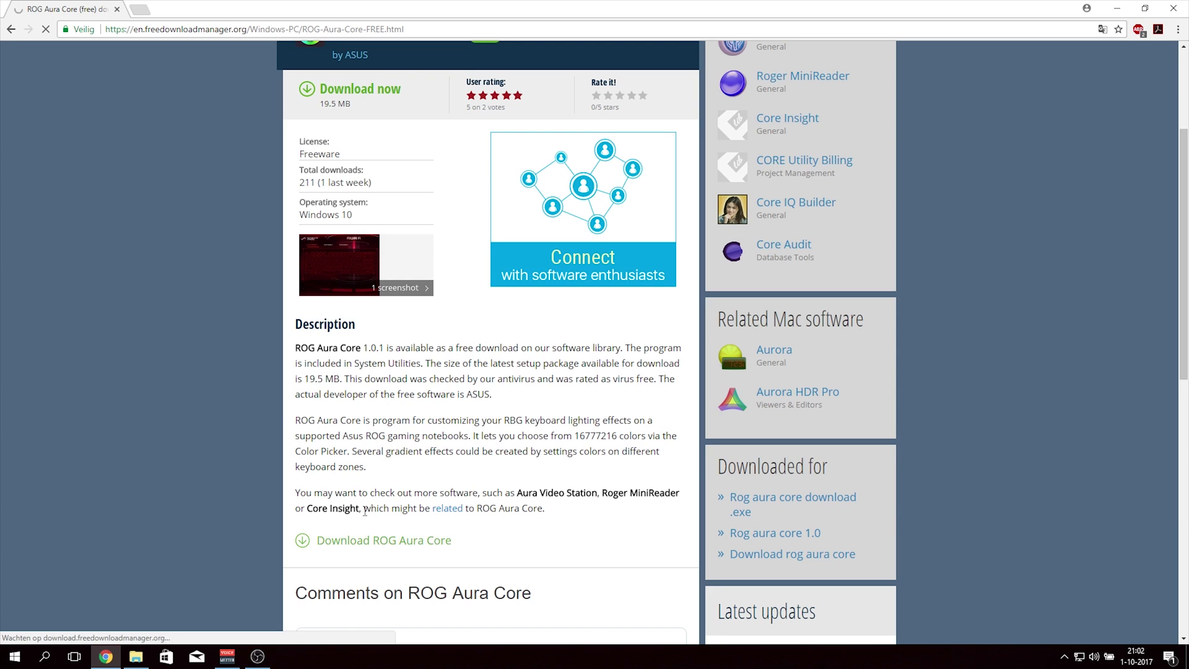
pyautogui.click(383, 540)
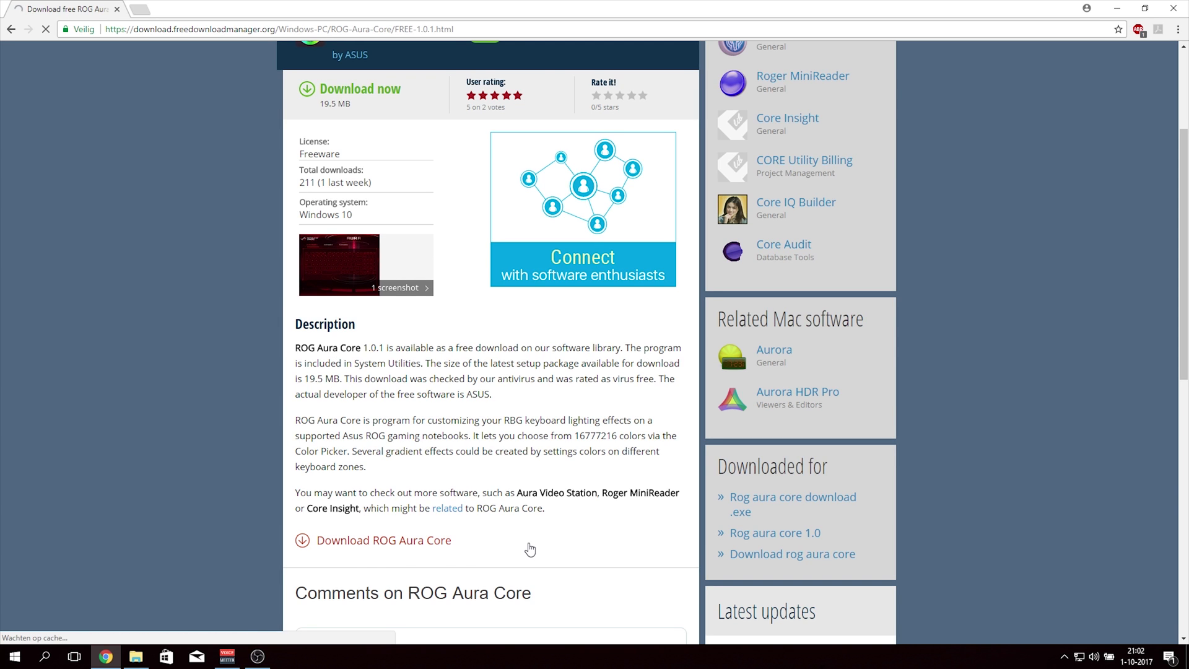
pyautogui.click(383, 540)
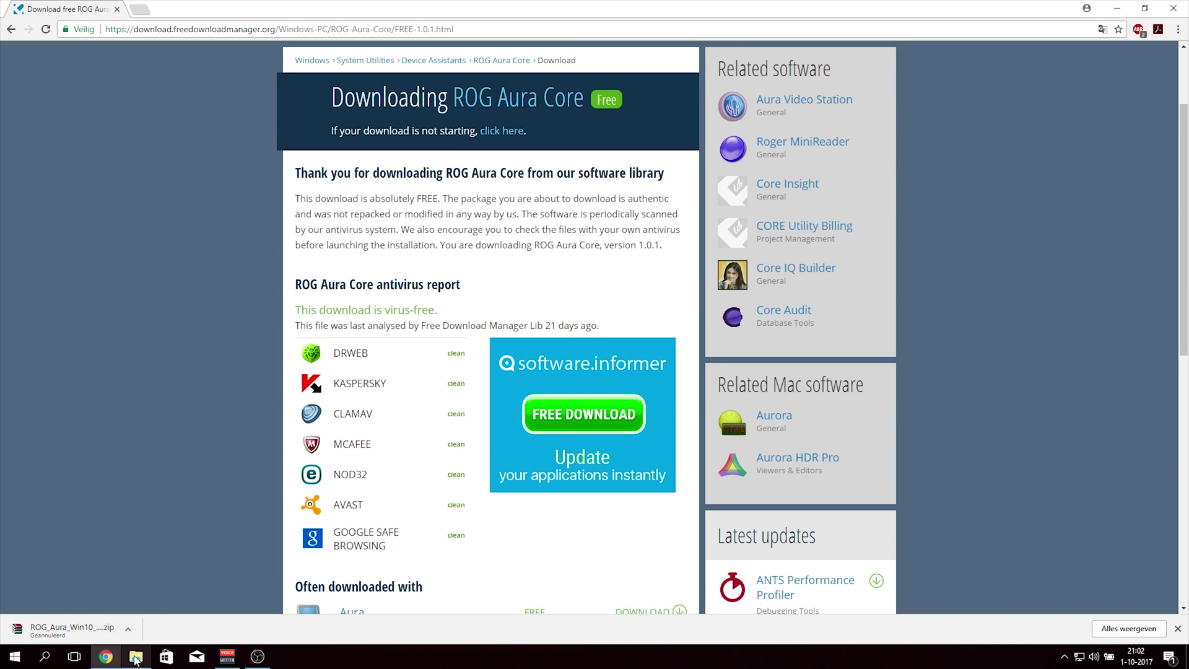
pyautogui.click(135, 656)
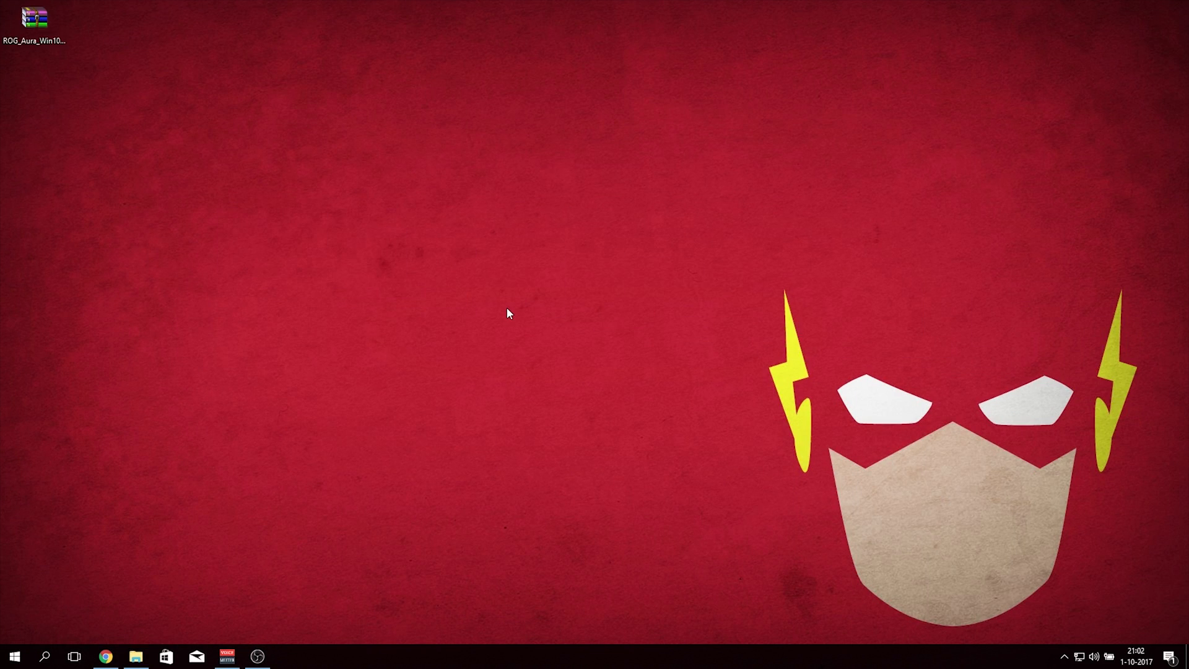
# Step: Extract the downloaded ROG Aura Core archive into its own desktop folder
pyautogui.moveTo(33, 16); pyautogui.dragTo(241, 209)
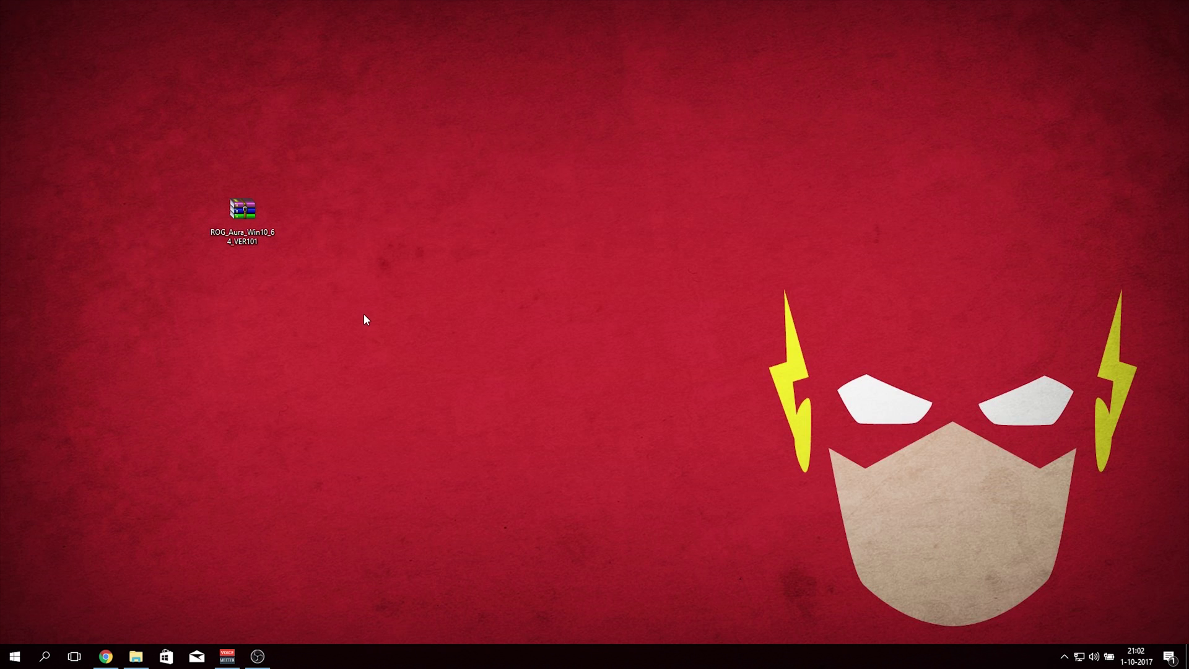
pyautogui.rightClick(241, 213)
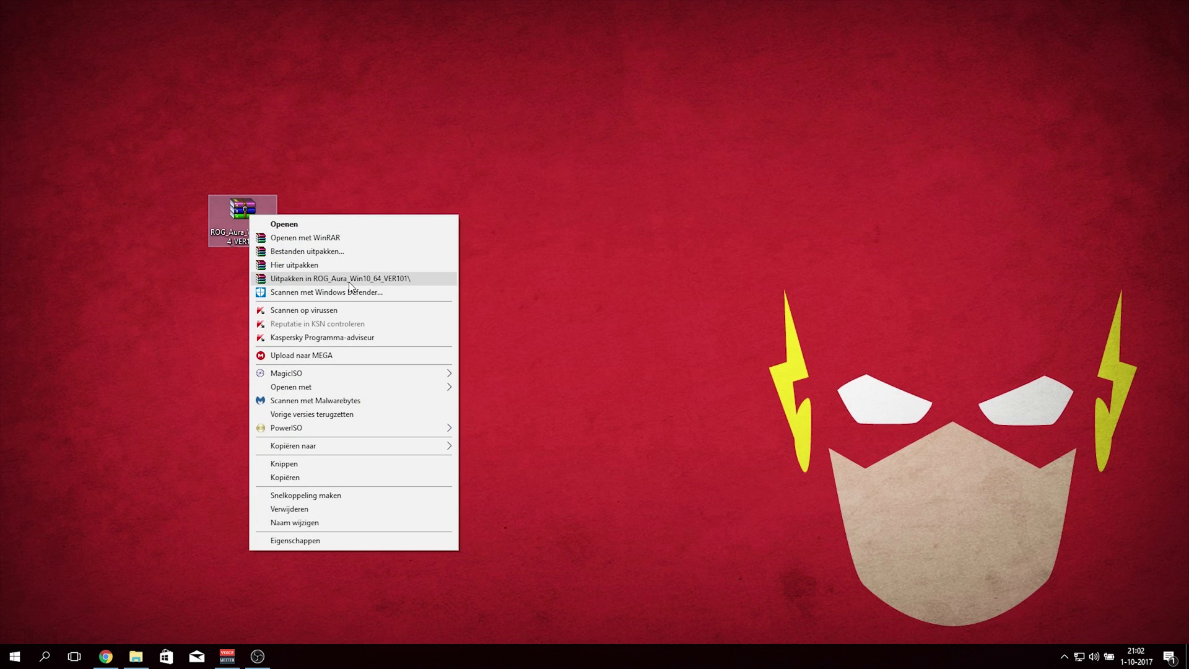
pyautogui.click(338, 278)
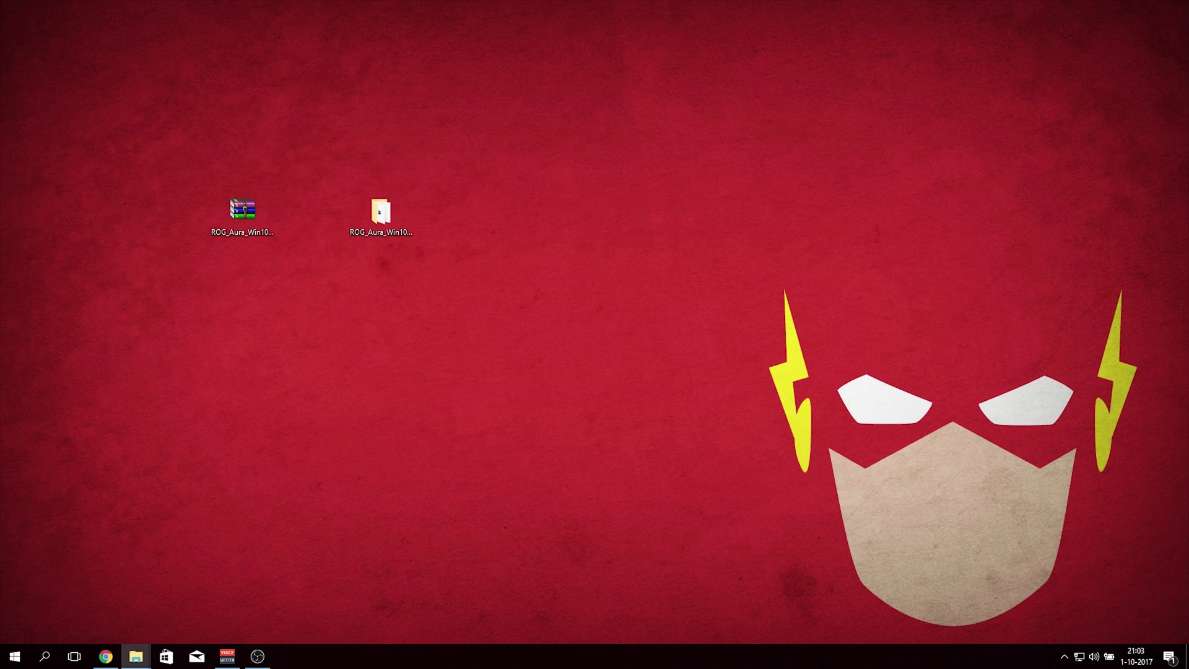
# Step: Open the extracted ROG_Aura_Win10_64_VER101 folder and run Setup
pyautogui.doubleClick(380, 210)
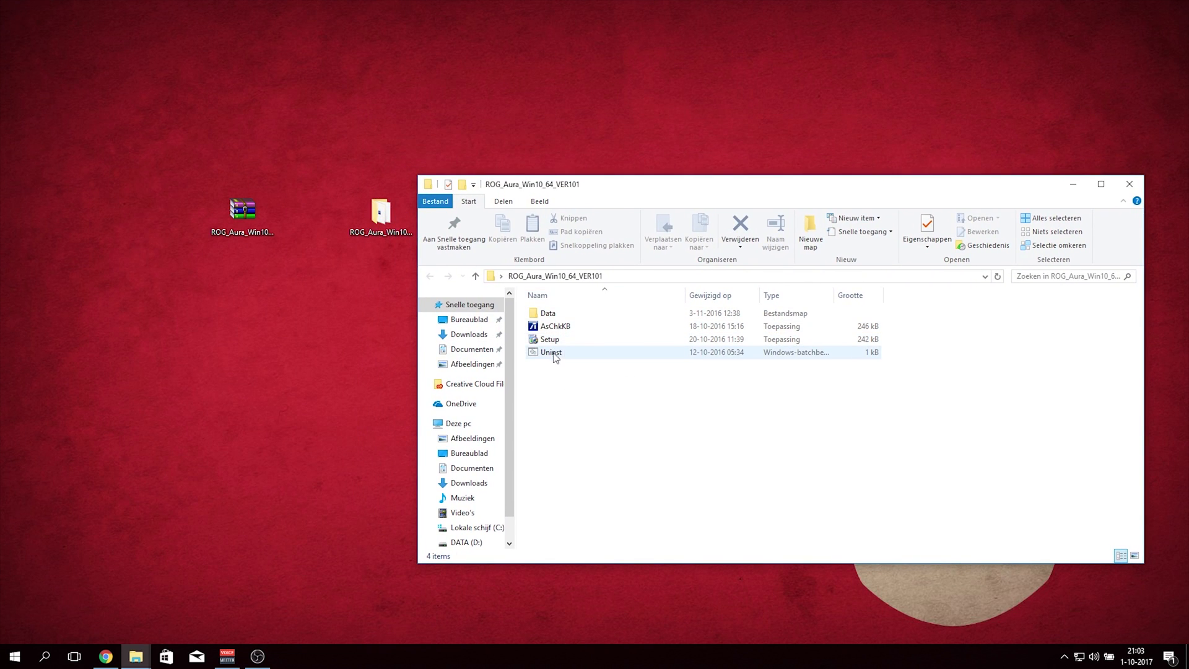
pyautogui.click(553, 327)
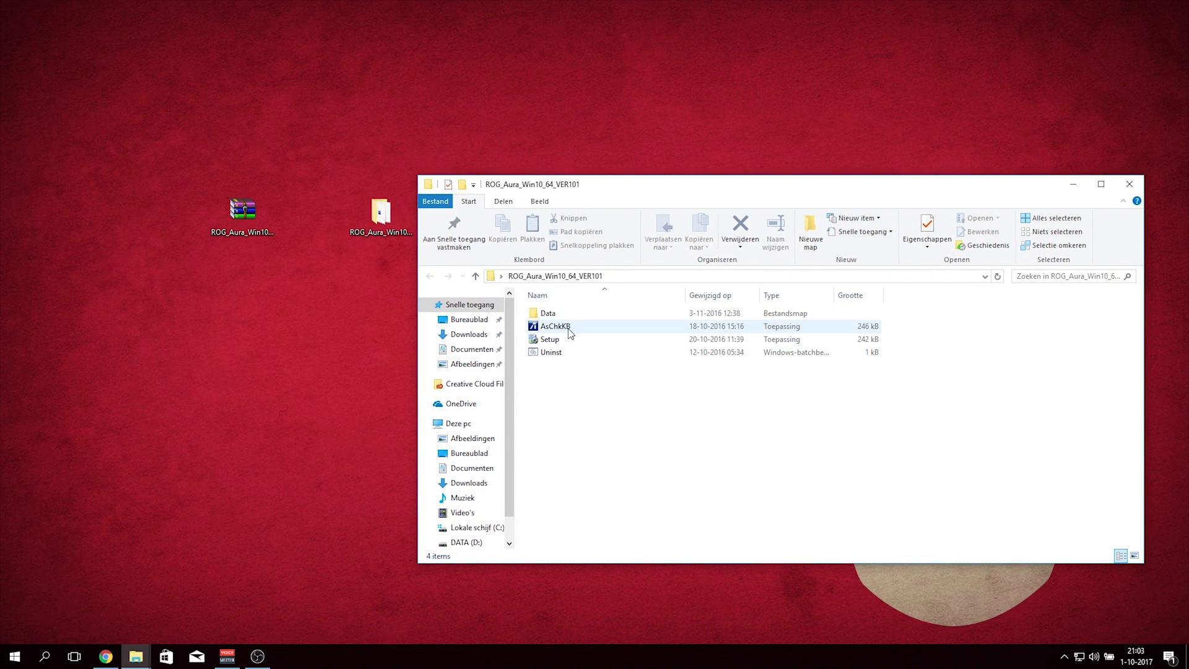
pyautogui.moveTo(554, 326)
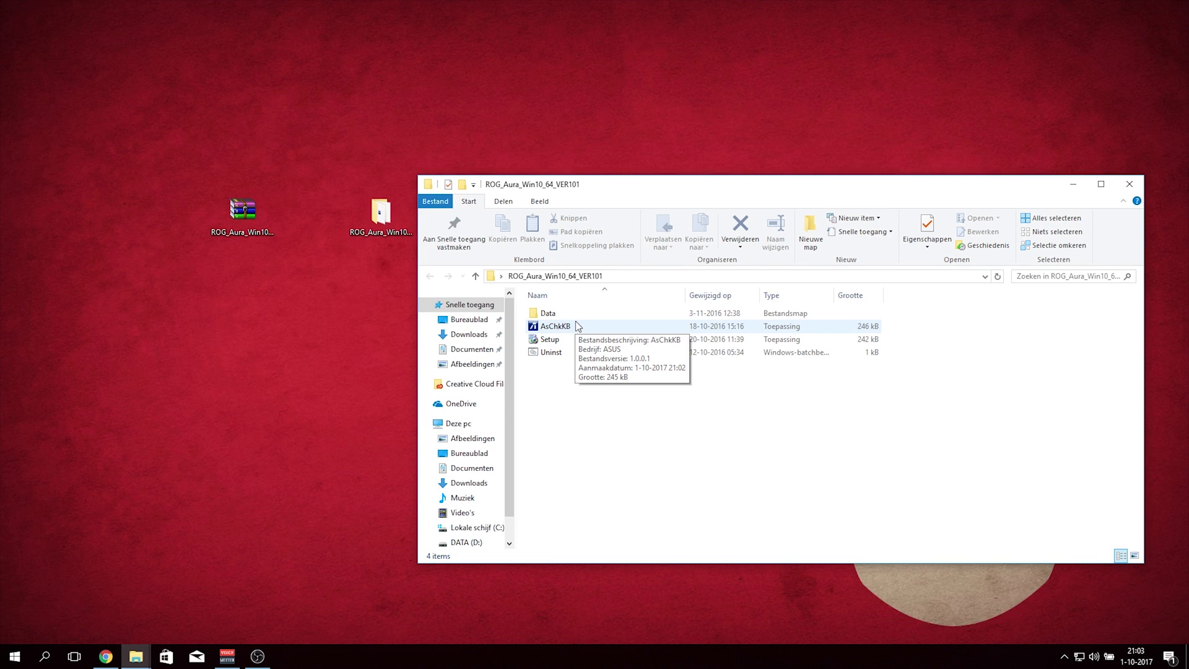
pyautogui.click(548, 312)
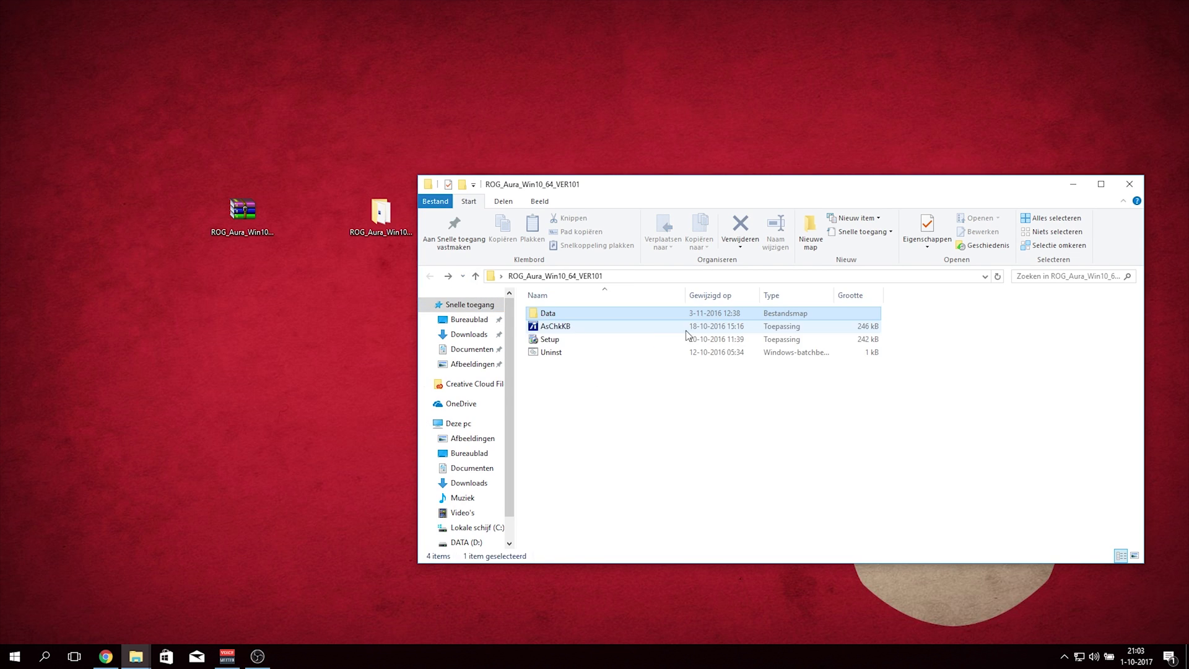
pyautogui.doubleClick(549, 339)
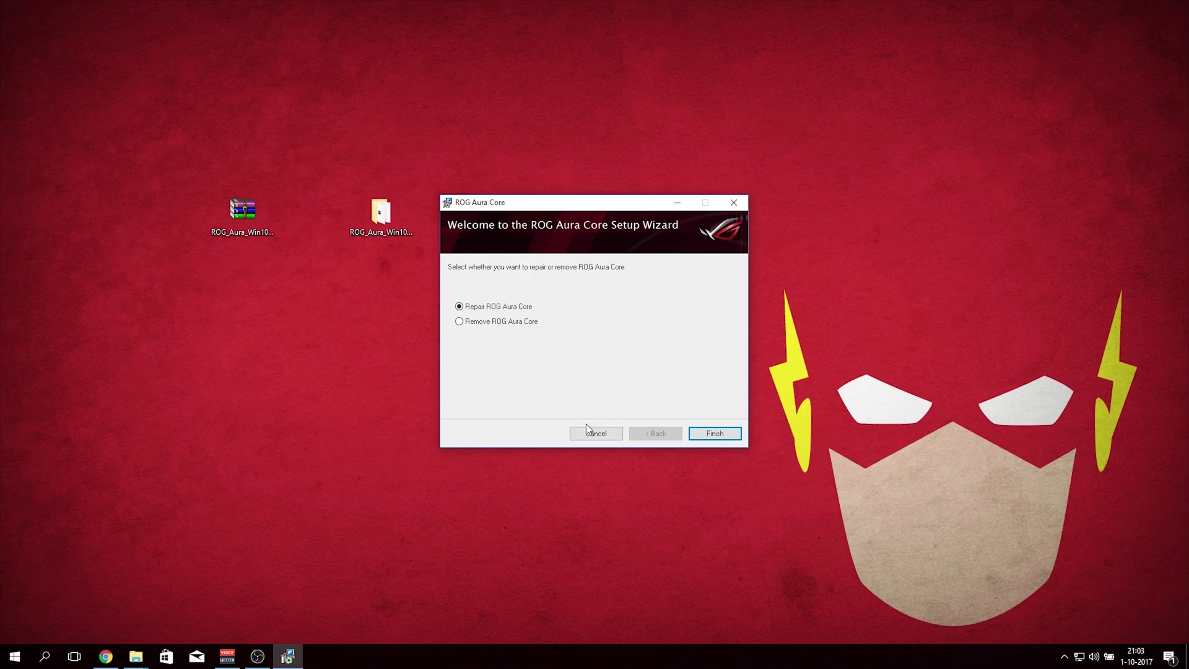
pyautogui.moveTo(517, 303)
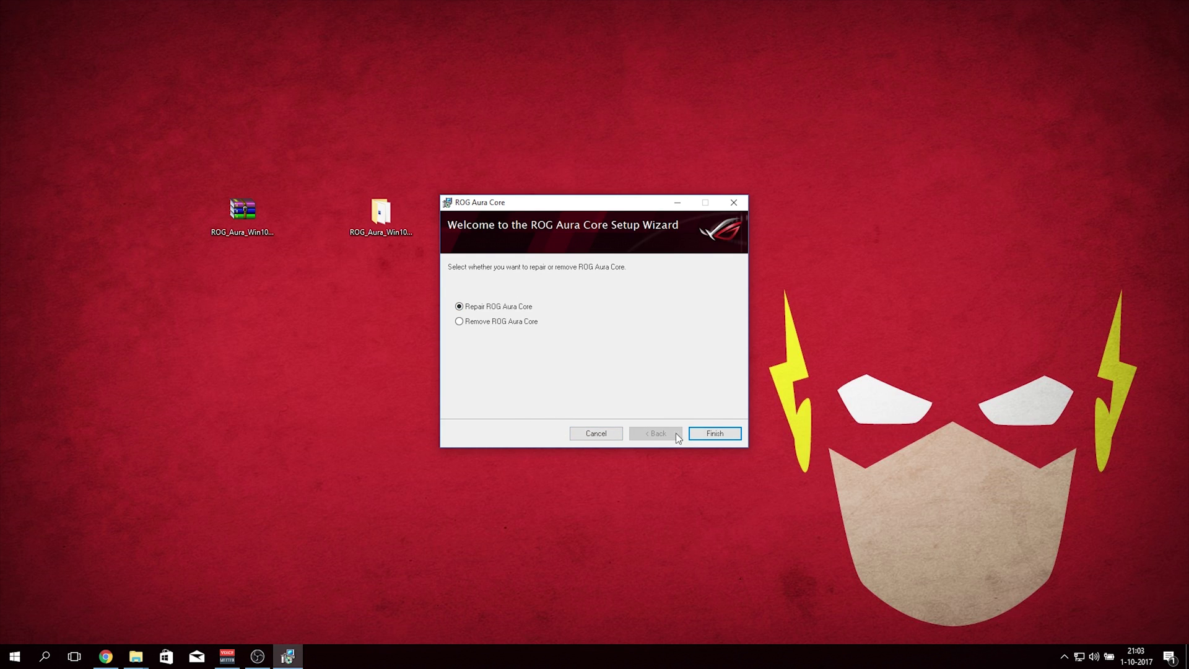
# Step: Cancel the Setup wizard, confirm exiting, and close the Installation Interrupted page
pyautogui.click(595, 433)
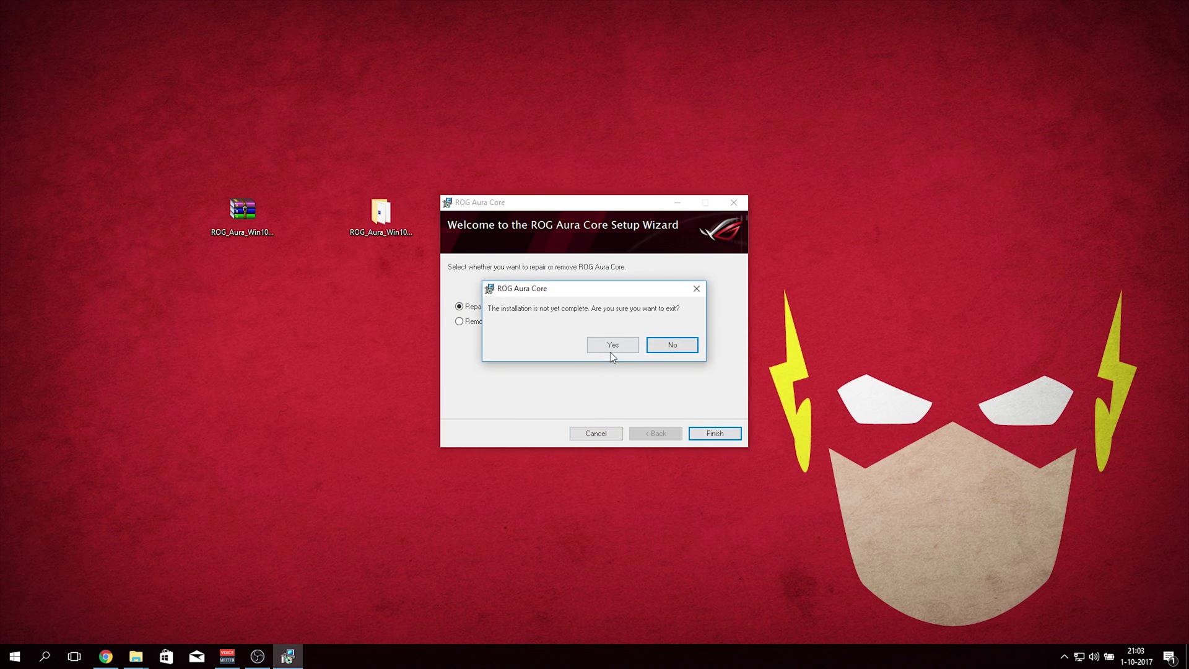
pyautogui.click(611, 345)
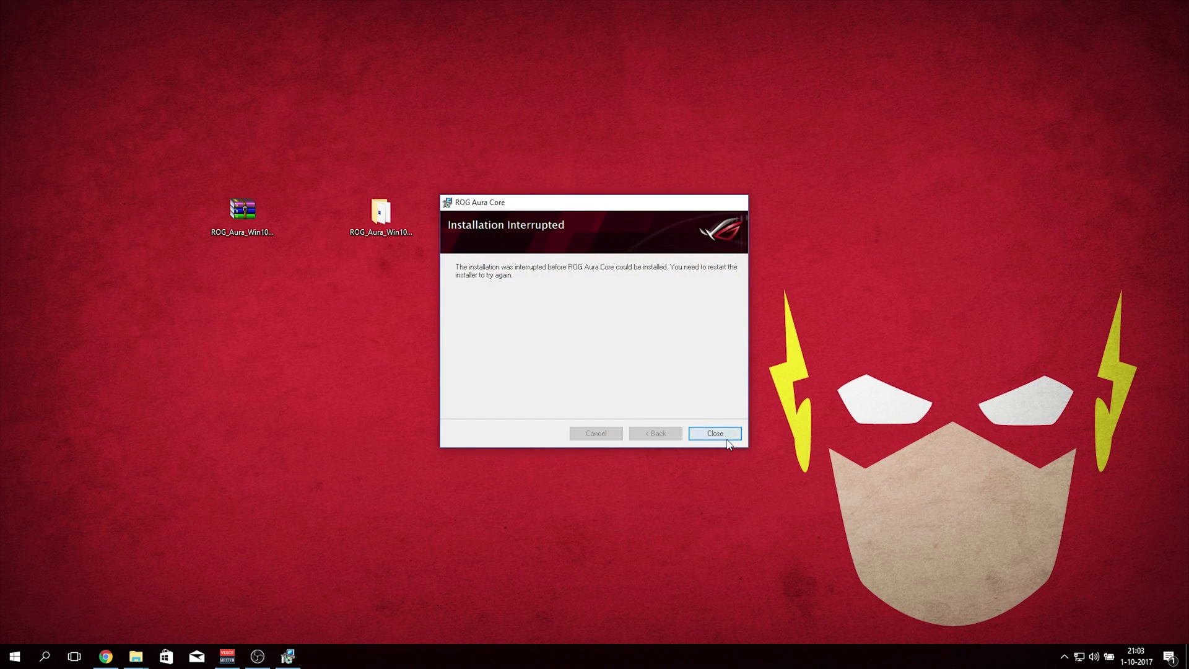
pyautogui.click(713, 433)
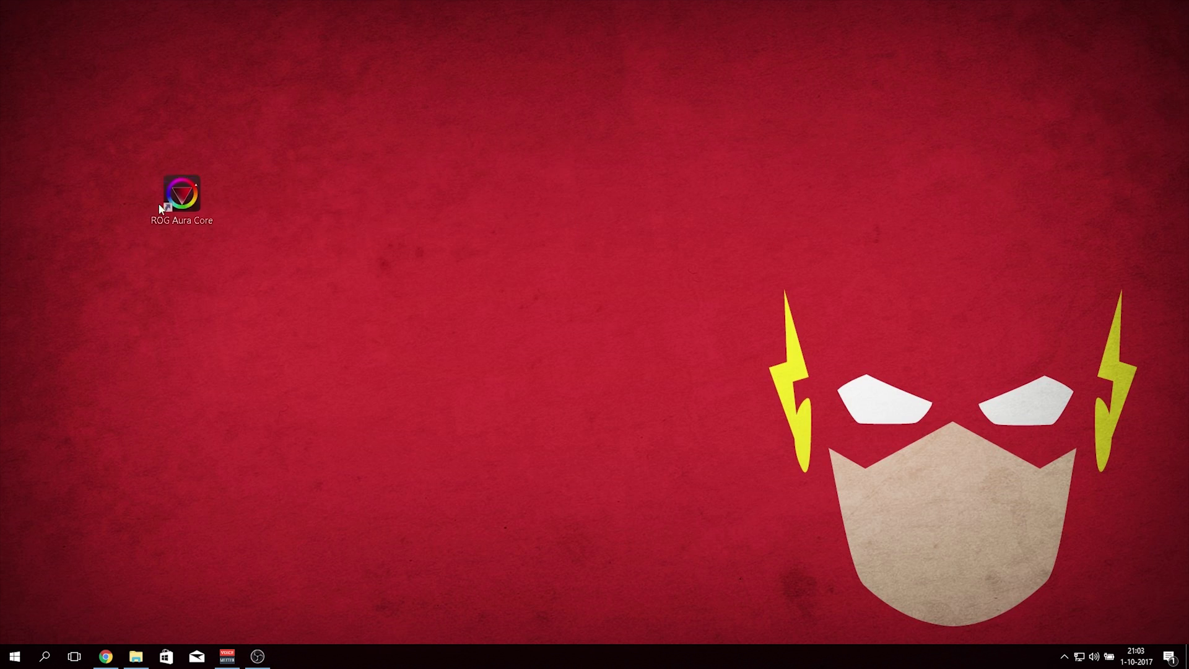
# Step: Drag the ROG Aura Core desktop shortcut rightward and launch the app from it
pyautogui.moveTo(181, 194); pyautogui.dragTo(381, 209)
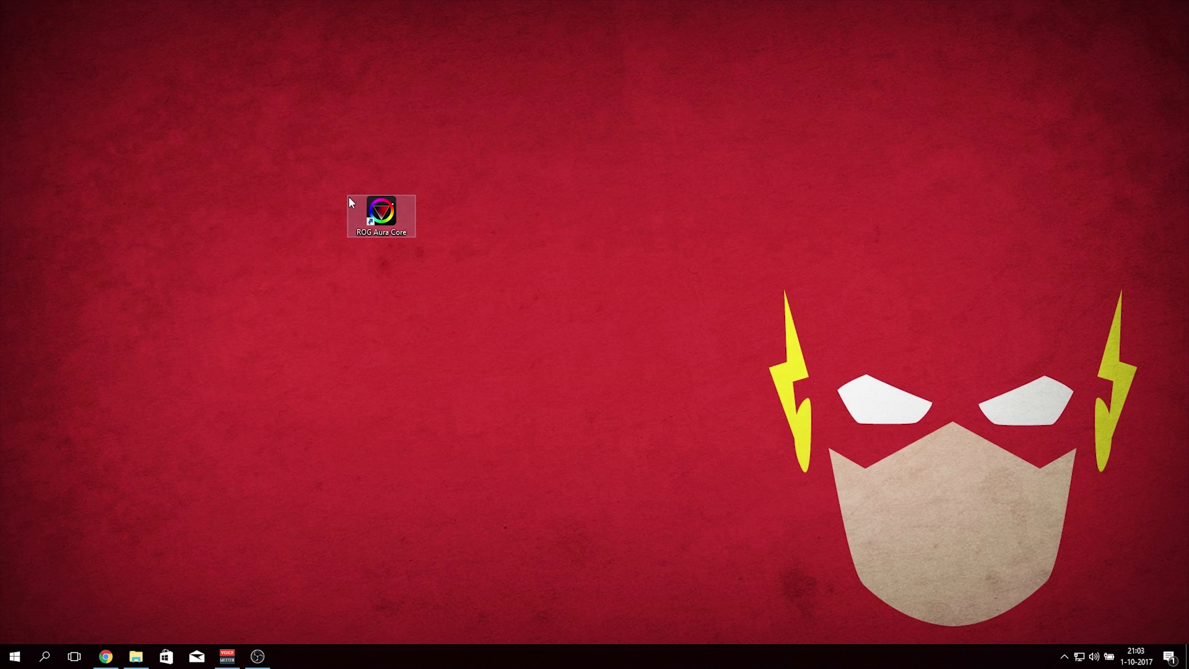
pyautogui.doubleClick(382, 206)
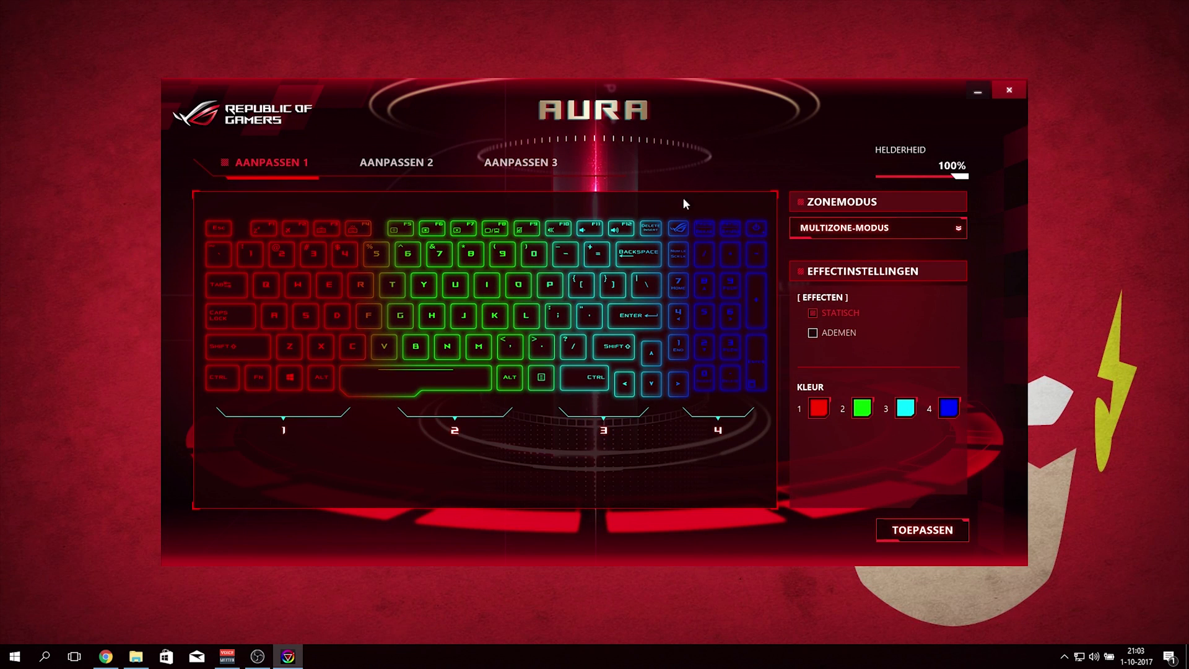
pyautogui.moveTo(796, 201)
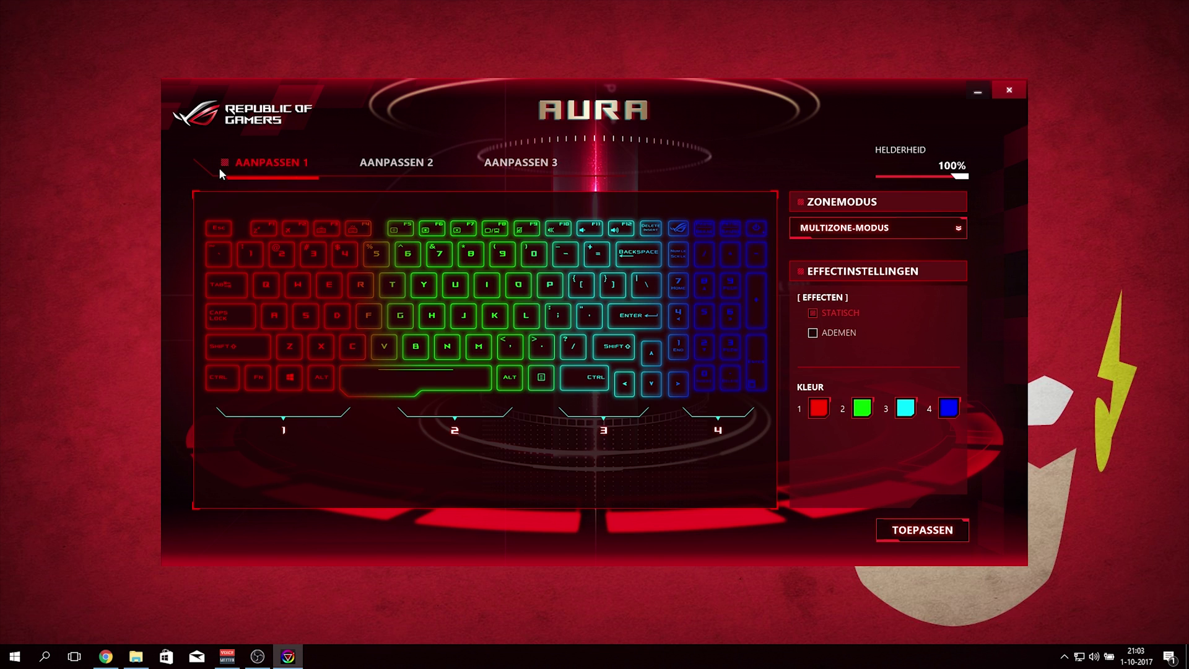
pyautogui.moveTo(287, 173)
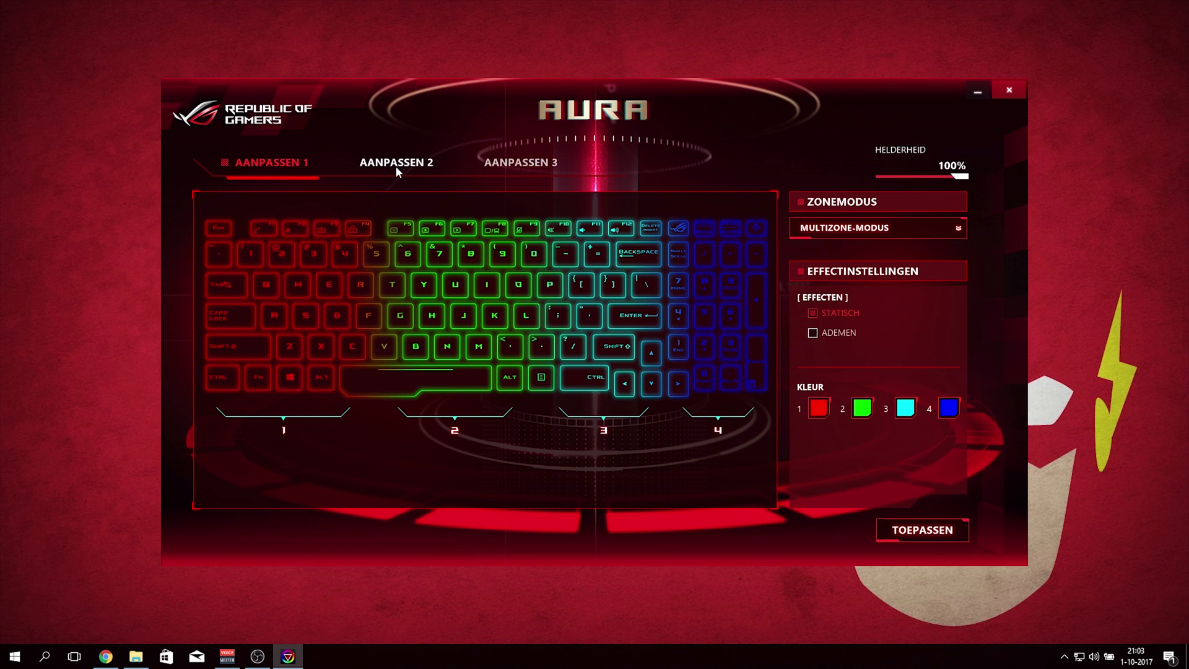
pyautogui.click(520, 162)
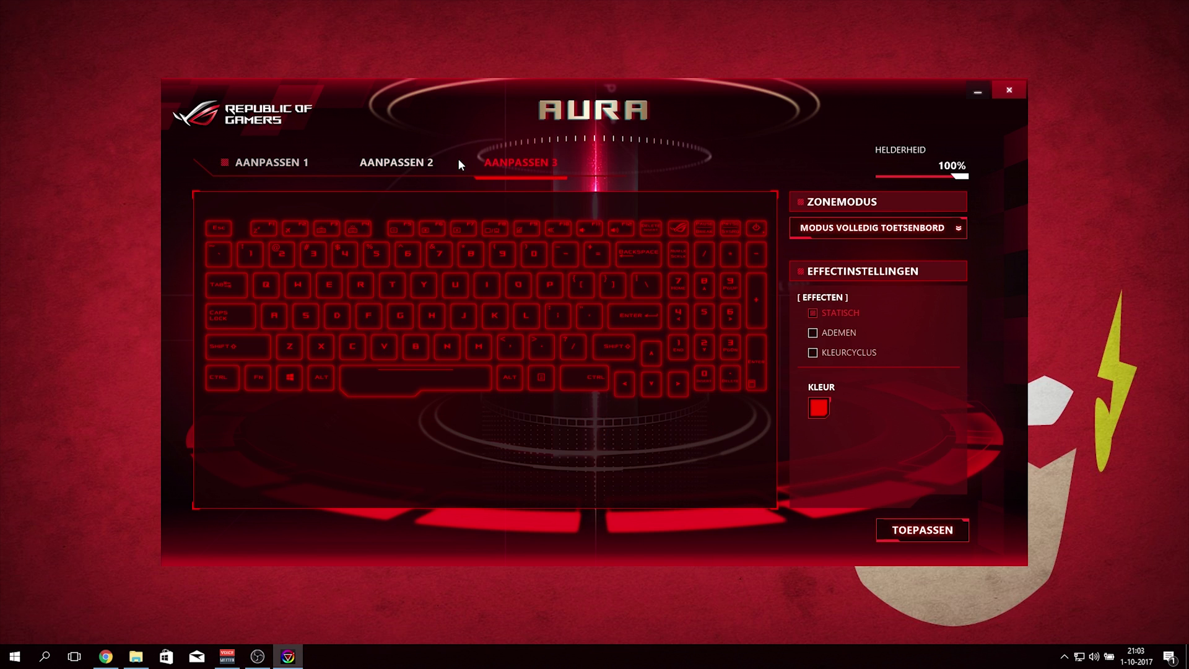
pyautogui.click(271, 162)
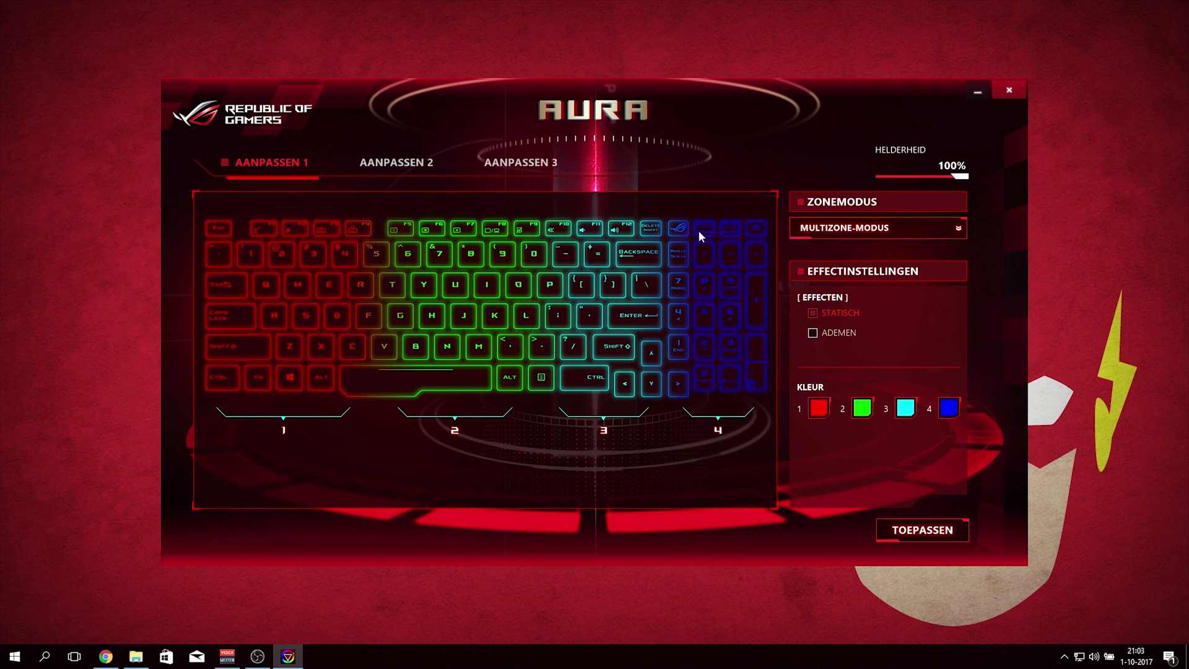
# Step: Keep Multizone-modus, preview the Ademen breathing effect, return to Statisch, and close the app
pyautogui.click(878, 227)
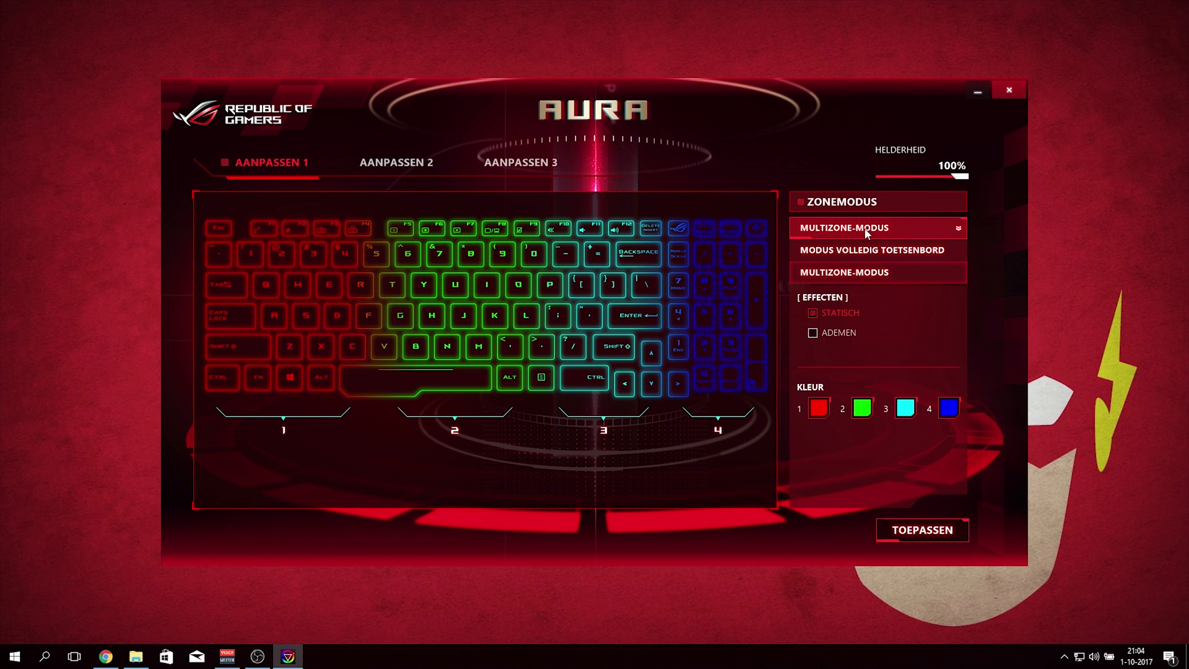
pyautogui.moveTo(819, 252)
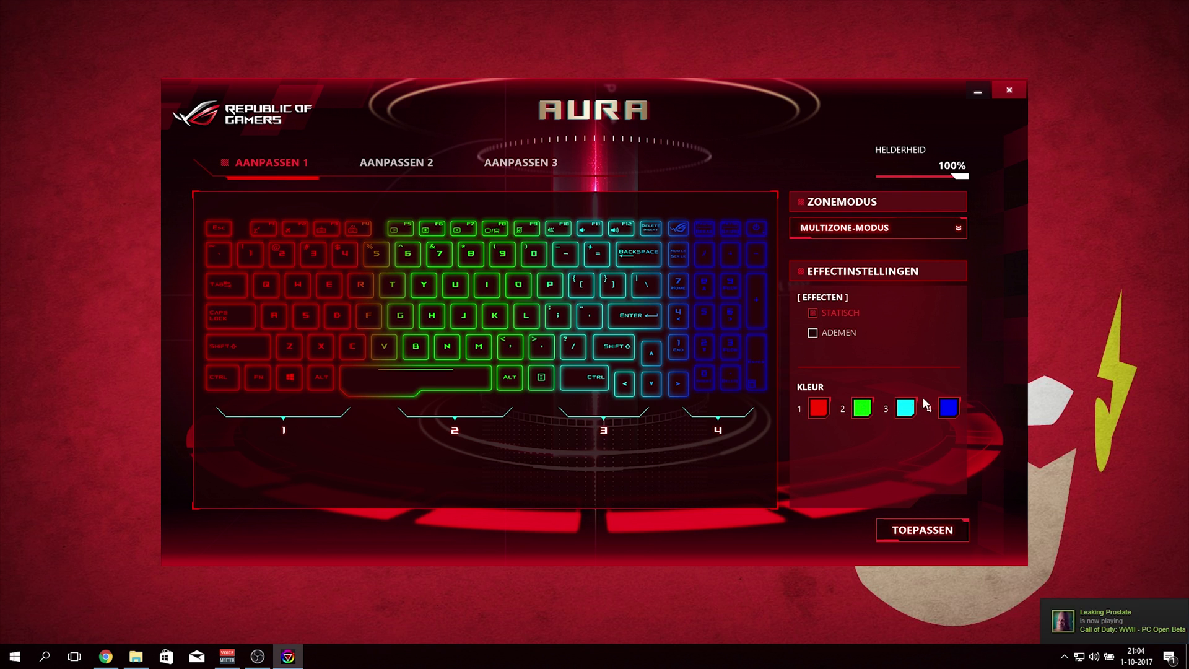
pyautogui.click(818, 408)
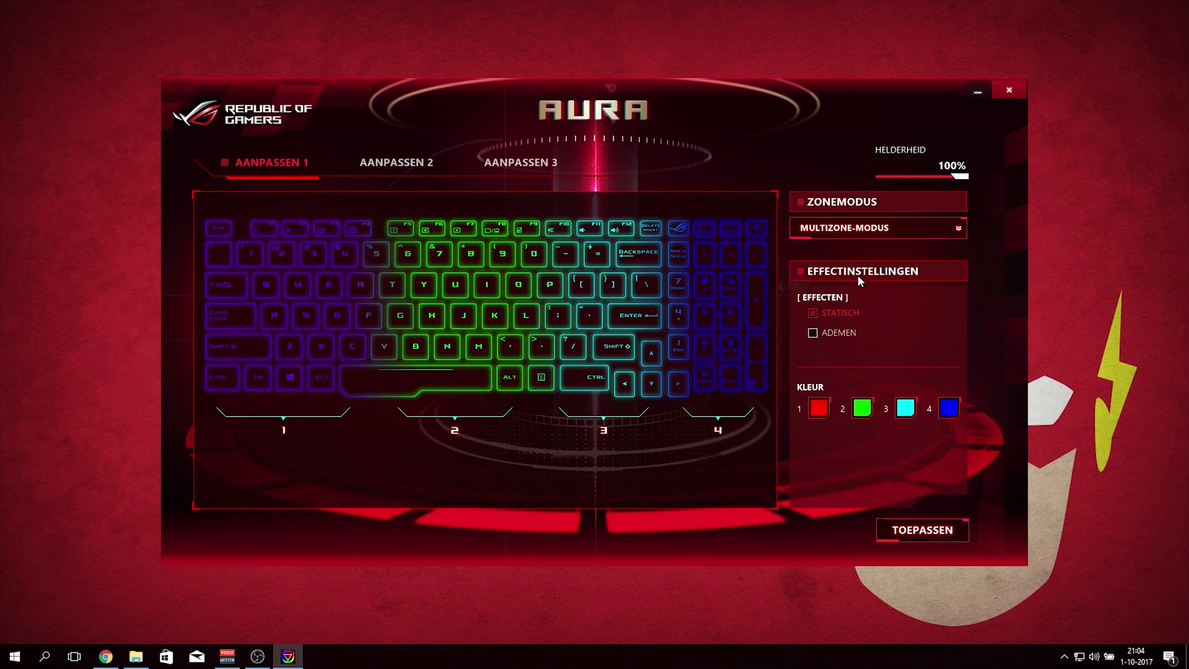
pyautogui.click(814, 332)
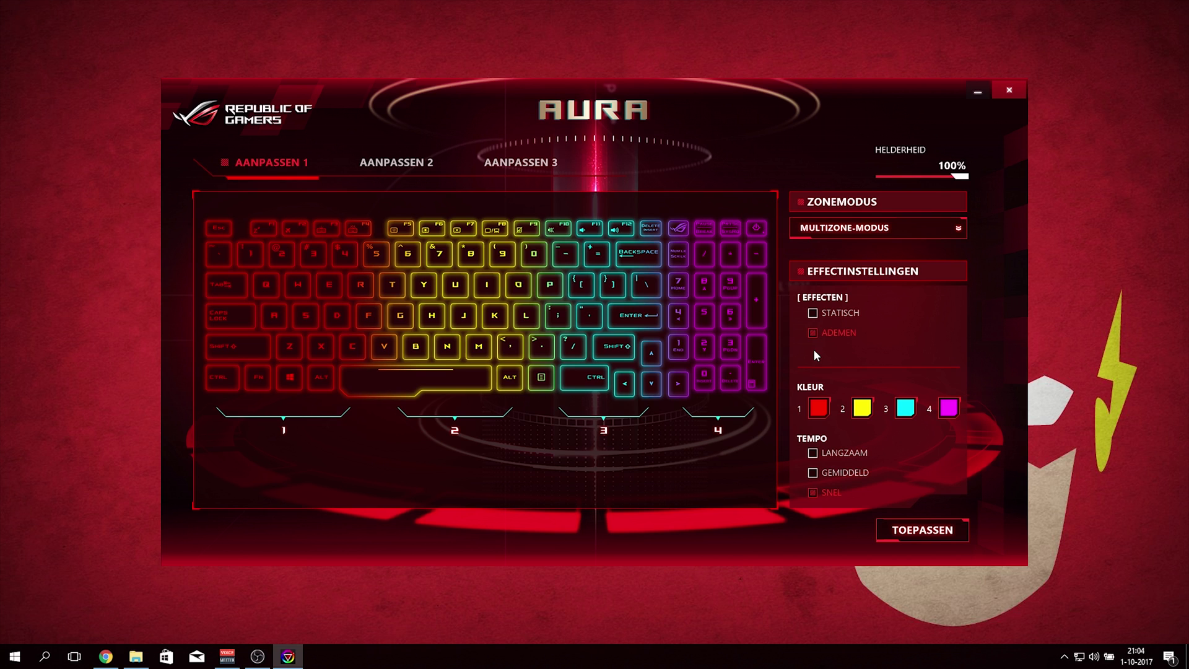
pyautogui.moveTo(814, 355)
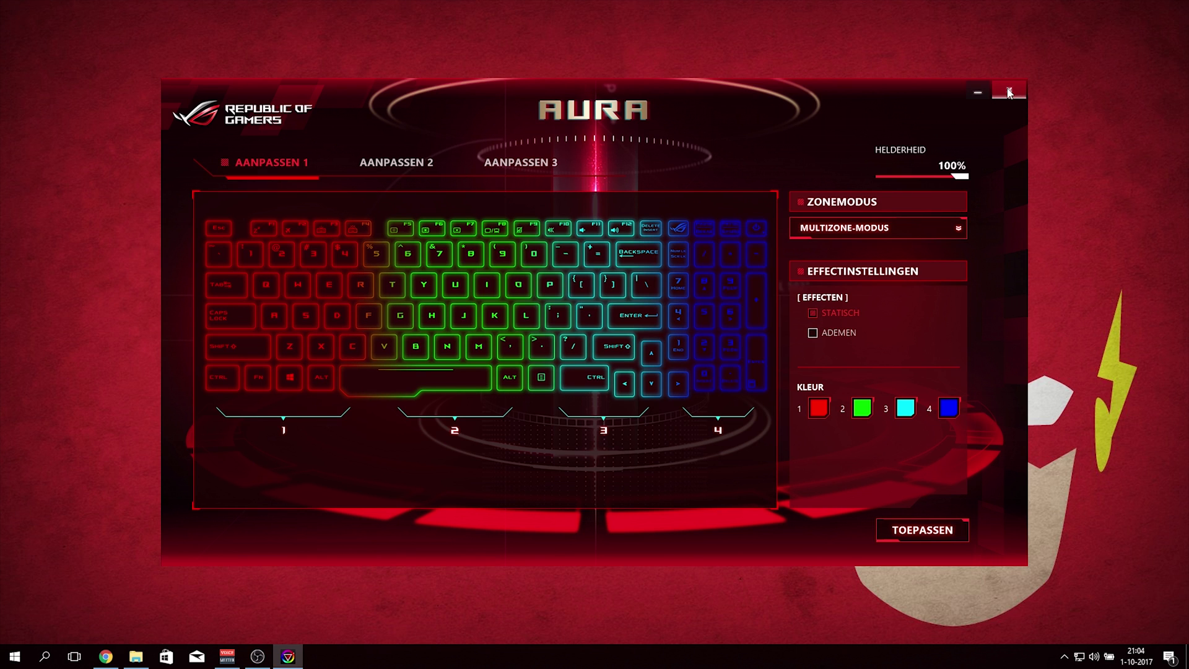
pyautogui.click(1009, 91)
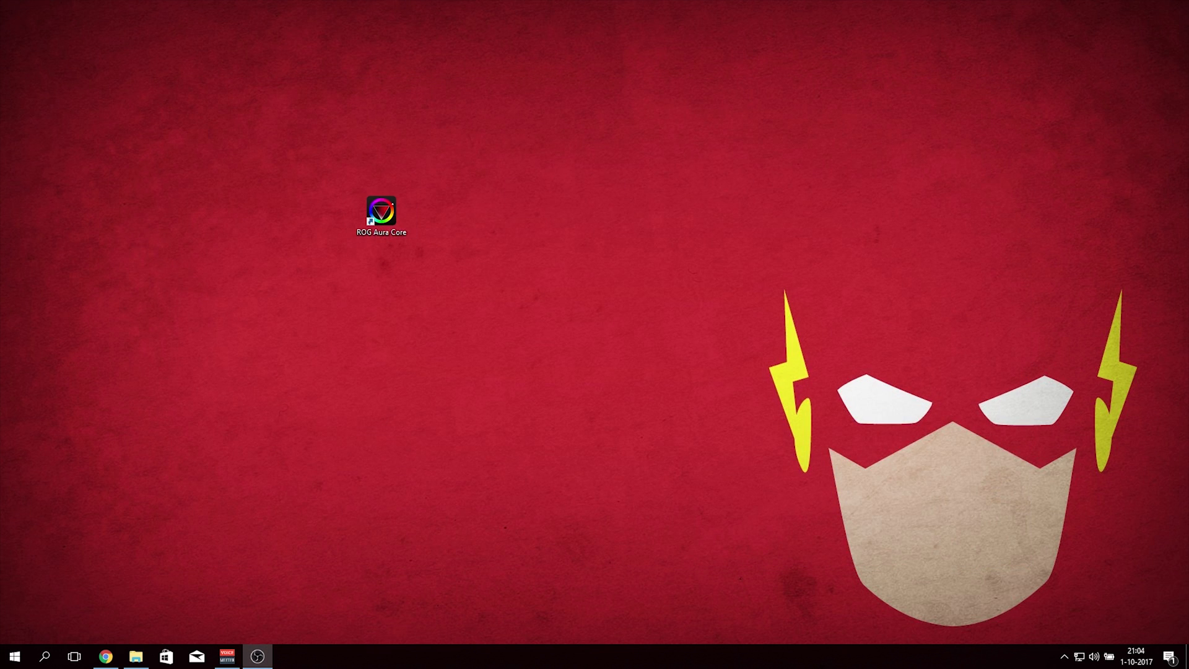
# Step: Drag the ROG Aura Core shortcut right, then down toward the desktop centre
pyautogui.click(380, 211)
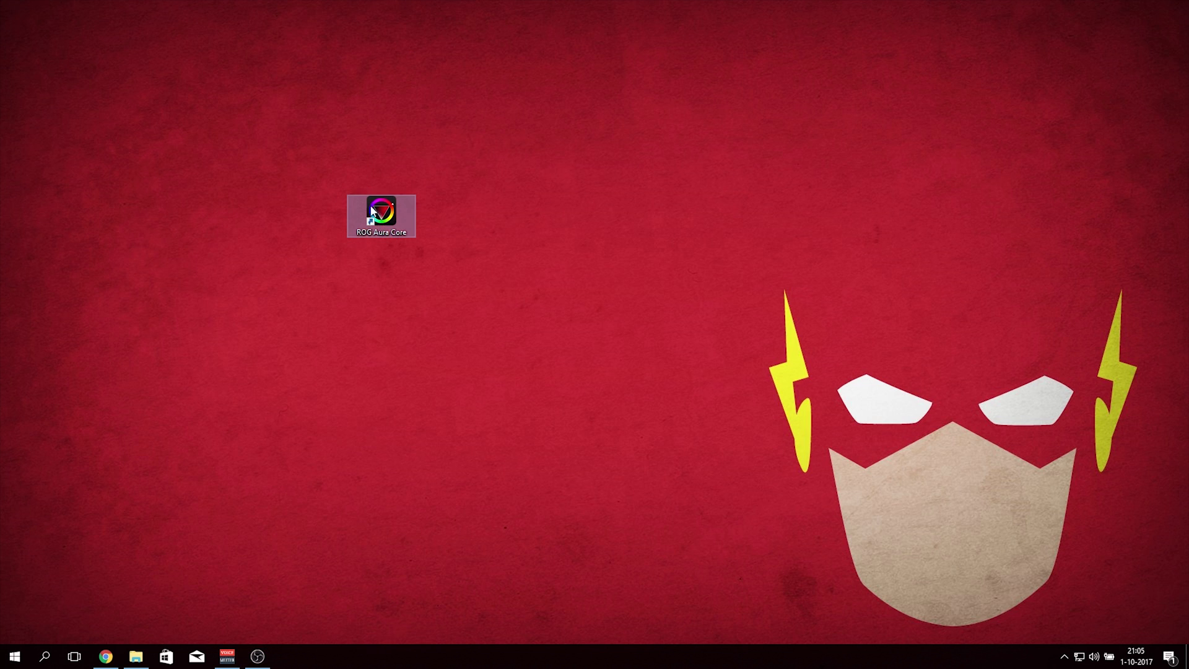
pyautogui.moveTo(381, 214); pyautogui.dragTo(589, 214)
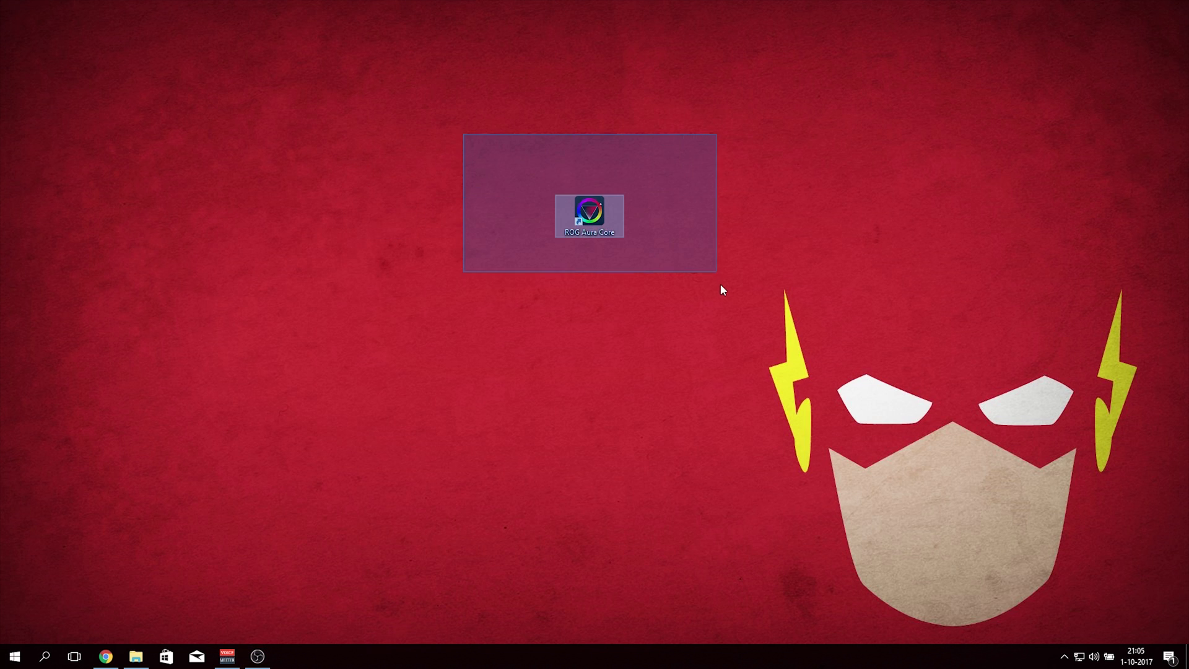
pyautogui.click(720, 291)
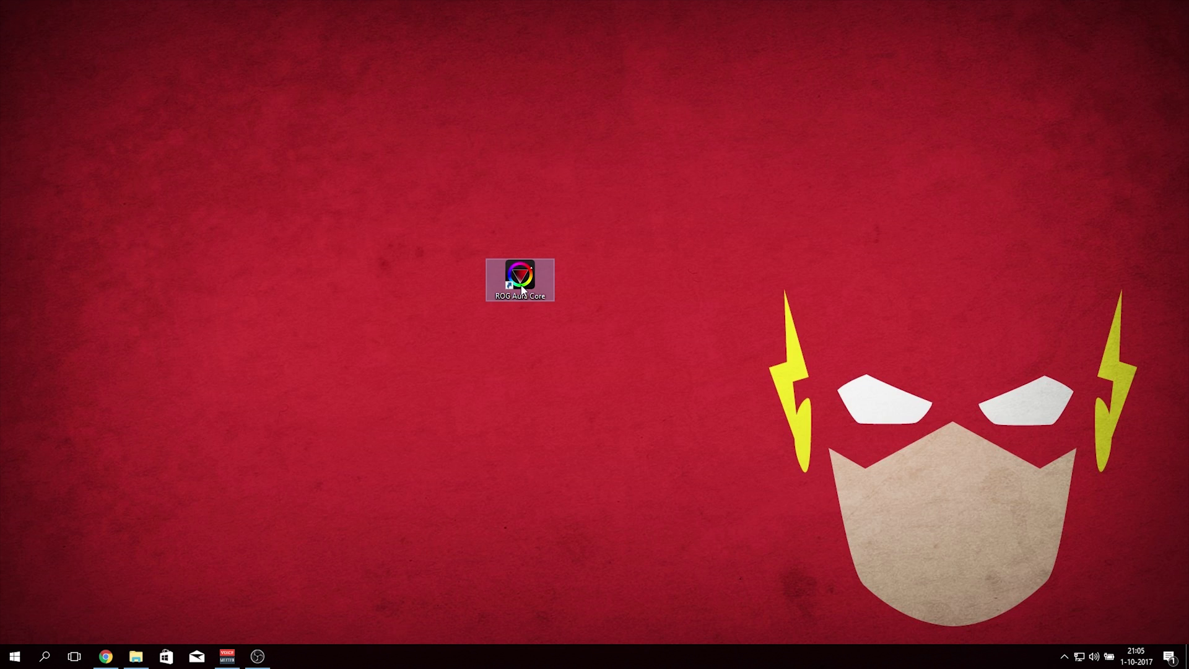
pyautogui.moveTo(521, 278); pyautogui.dragTo(589, 342)
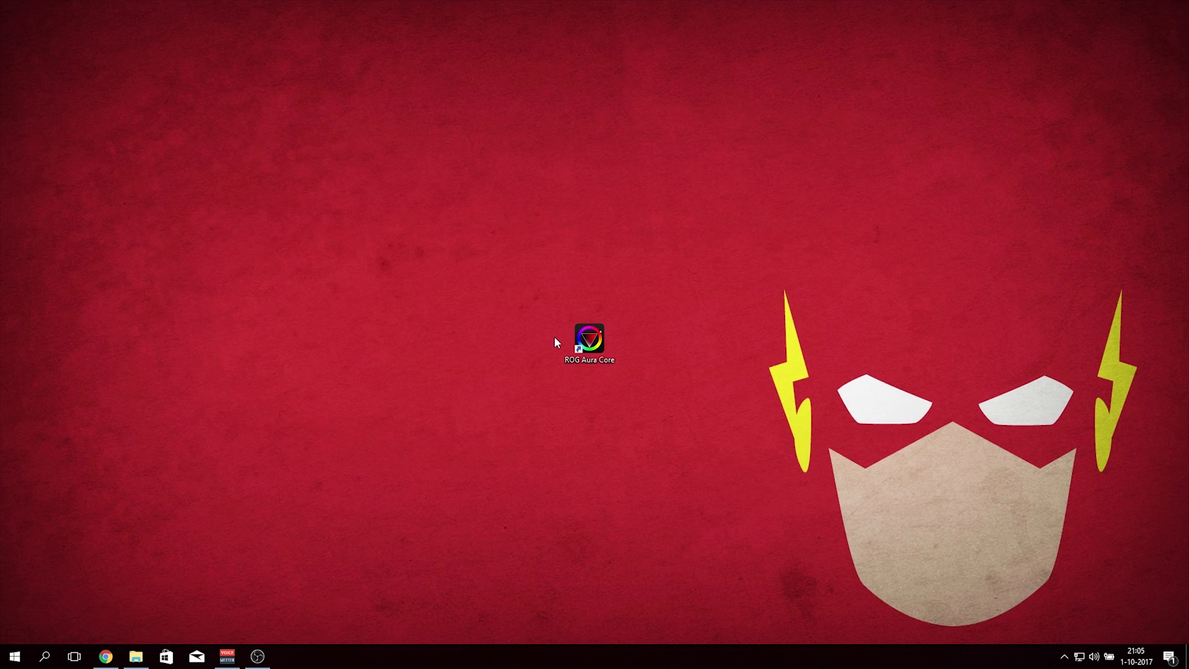
pyautogui.click(590, 337)
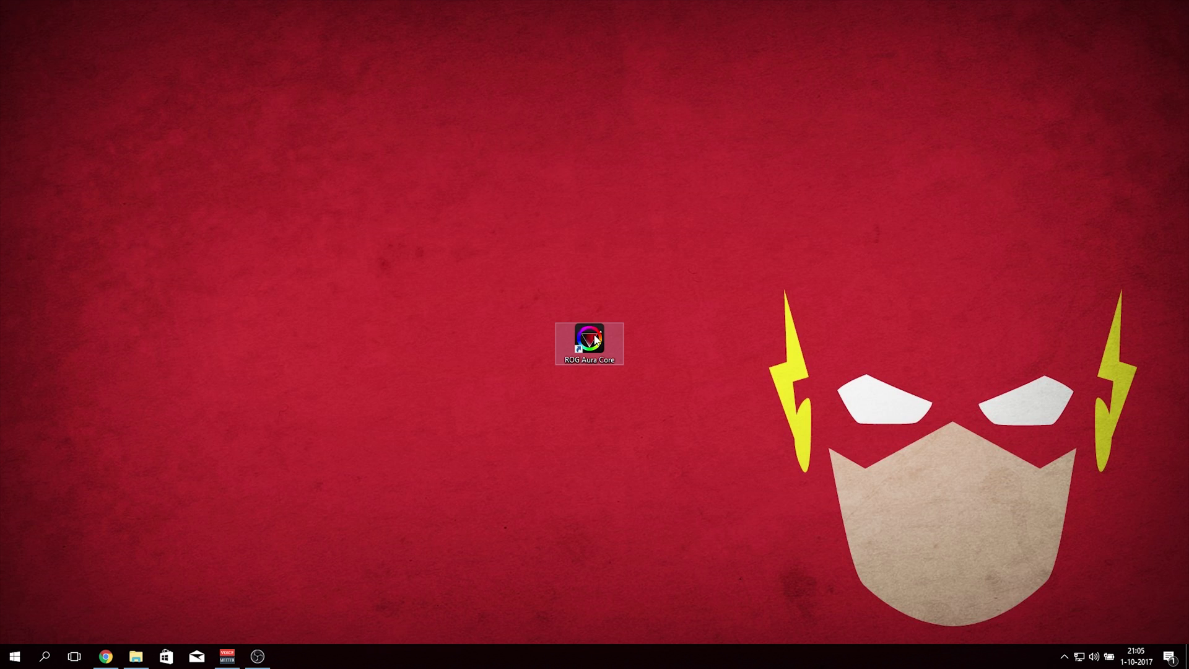
pyautogui.moveTo(590, 338)
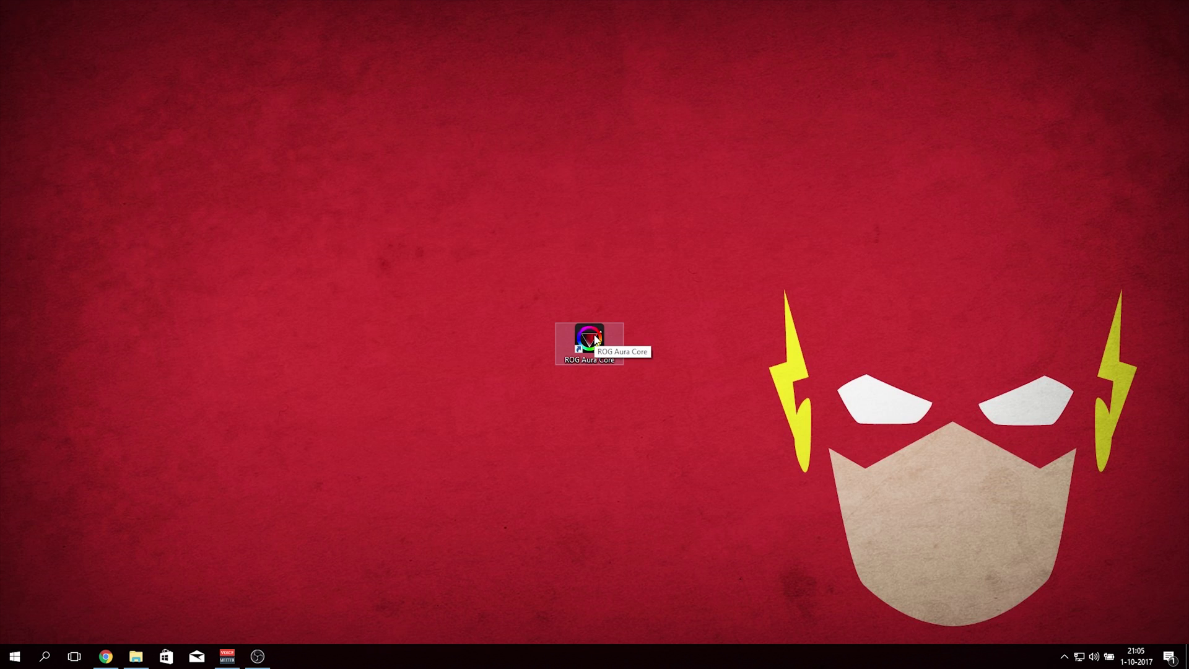